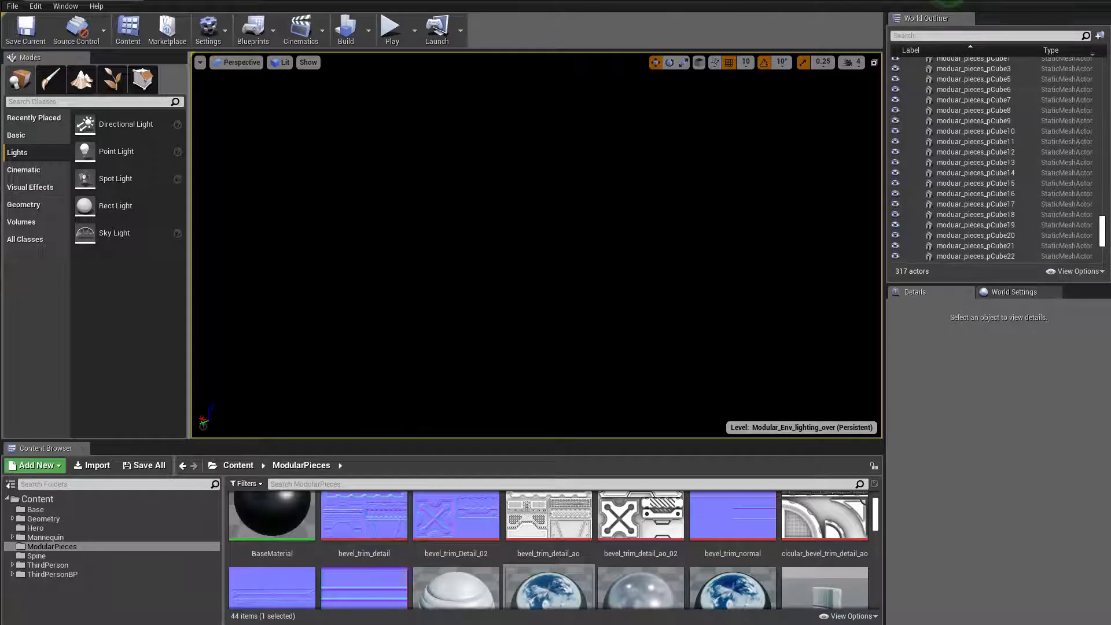
Step: Select the Base mesh and place a stationary 8 cd point light in the corridor beside the hero
{"action": "scroll", "scroll_direction": "down", "scroll_amount": 3}
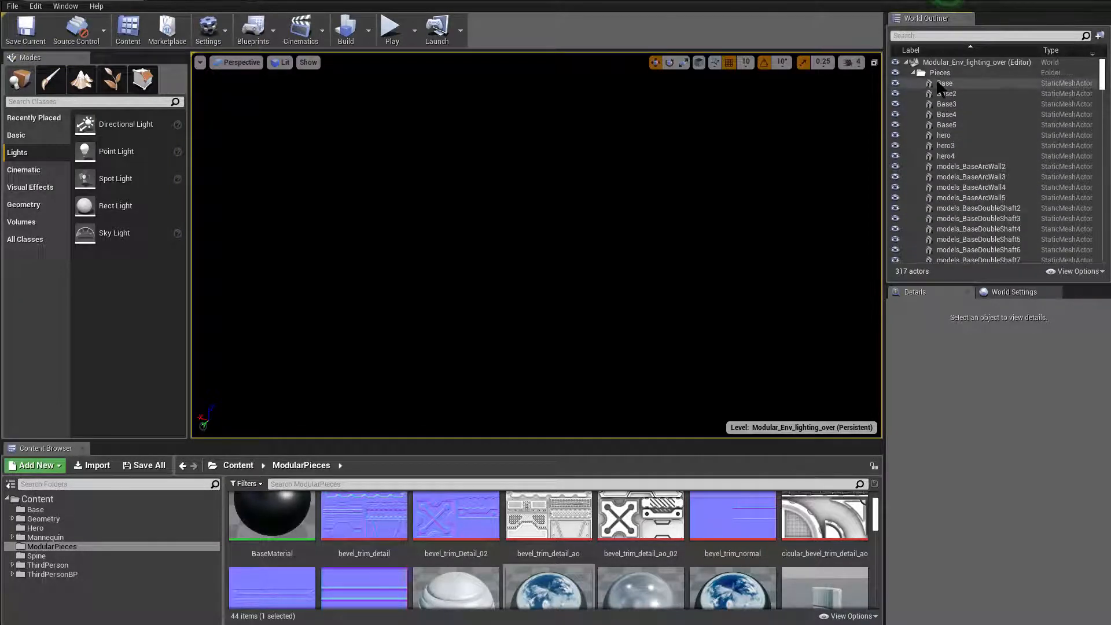
{"action": "left_click", "coordinate": [945, 83]}
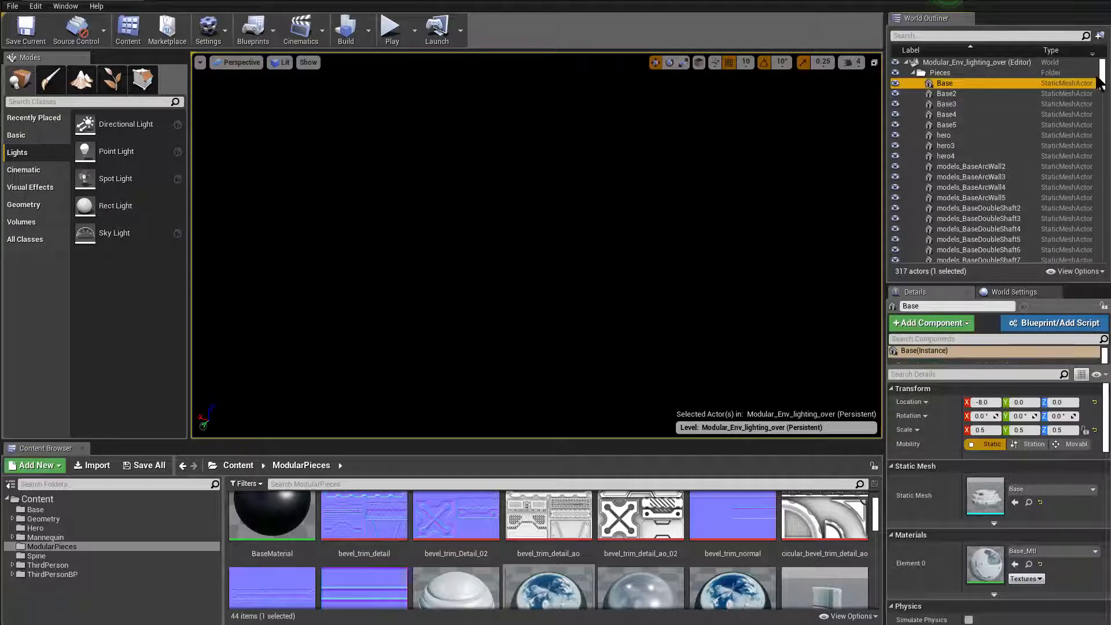
{"action": "scroll", "scroll_direction": "down", "scroll_amount": 3}
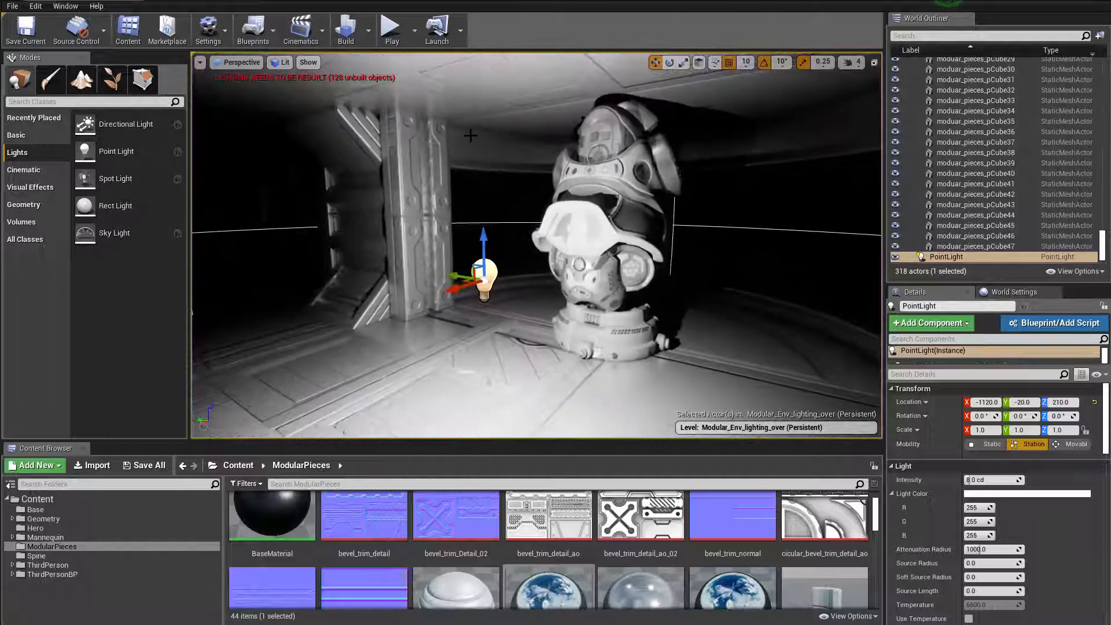
Step: Raise the point light's Z location, make it Movable and set Source Radius to about 51.4
{"action": "left_click", "coordinate": [975, 245]}
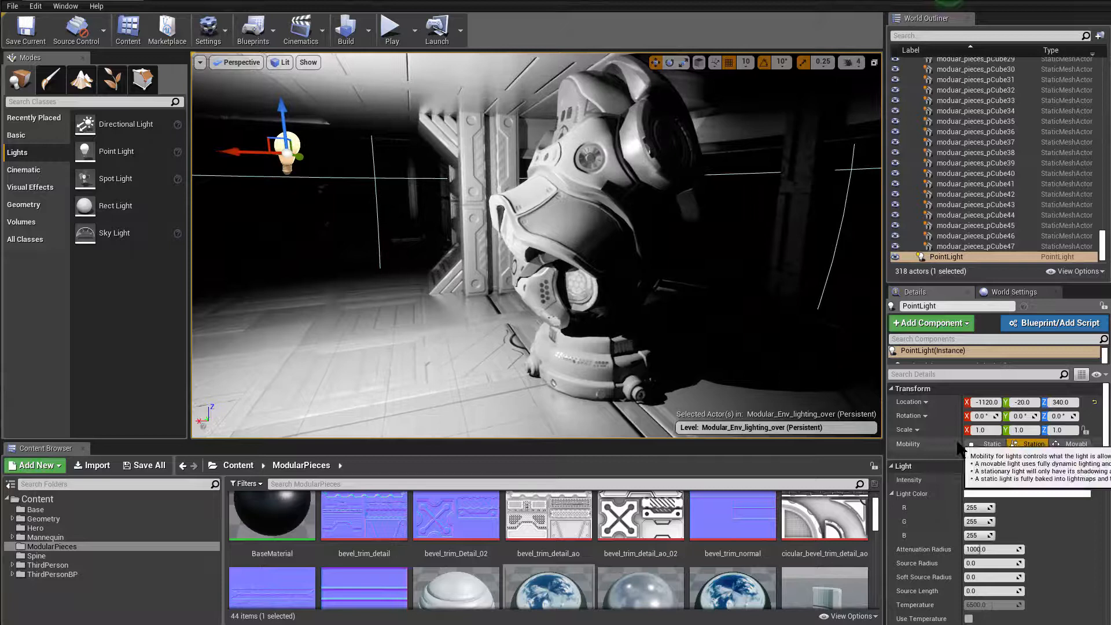
{"action": "left_click", "coordinate": [1027, 444]}
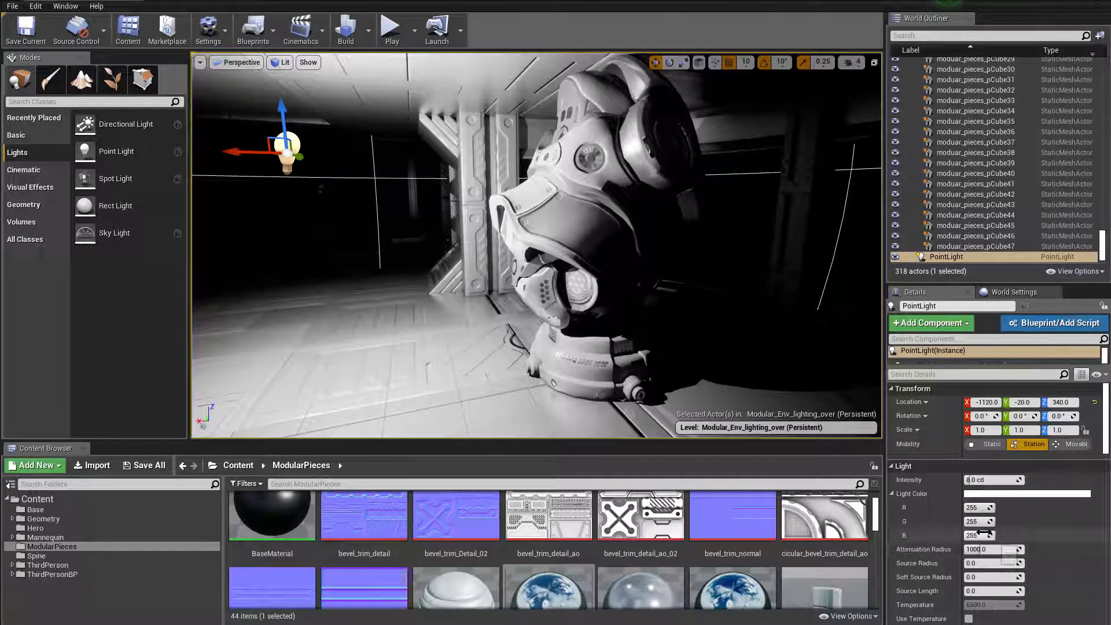
{"action": "scroll", "scroll_direction": "down", "scroll_amount": 3}
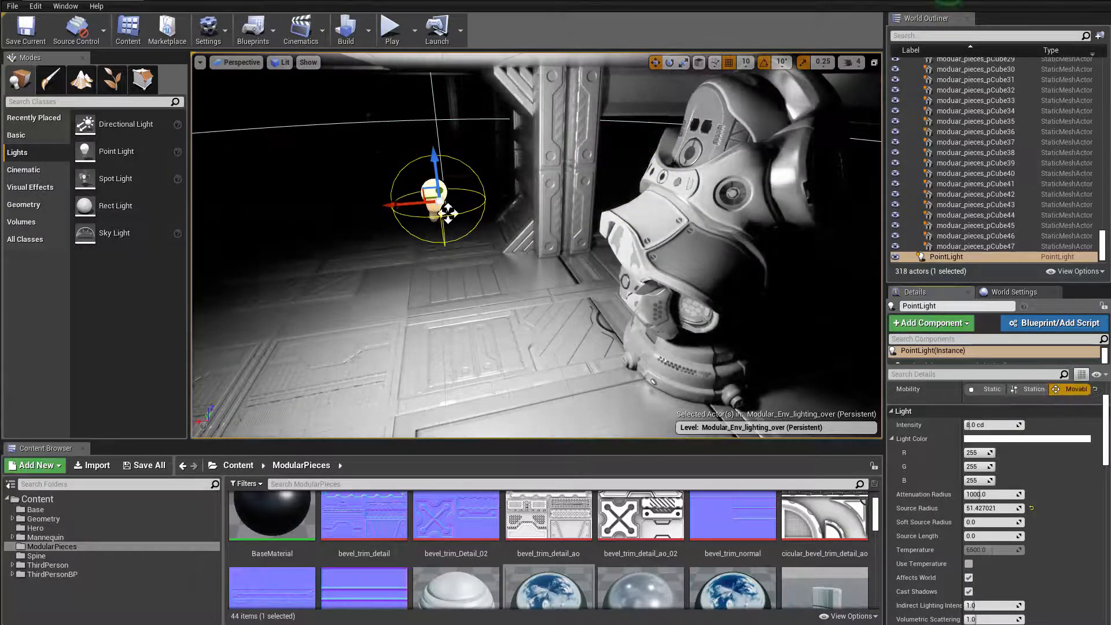
Step: Move the light over the floor and place a Basic Sphere beneath it
{"action": "left_click_drag", "start_coordinate": [437, 198], "coordinate": [517, 188]}
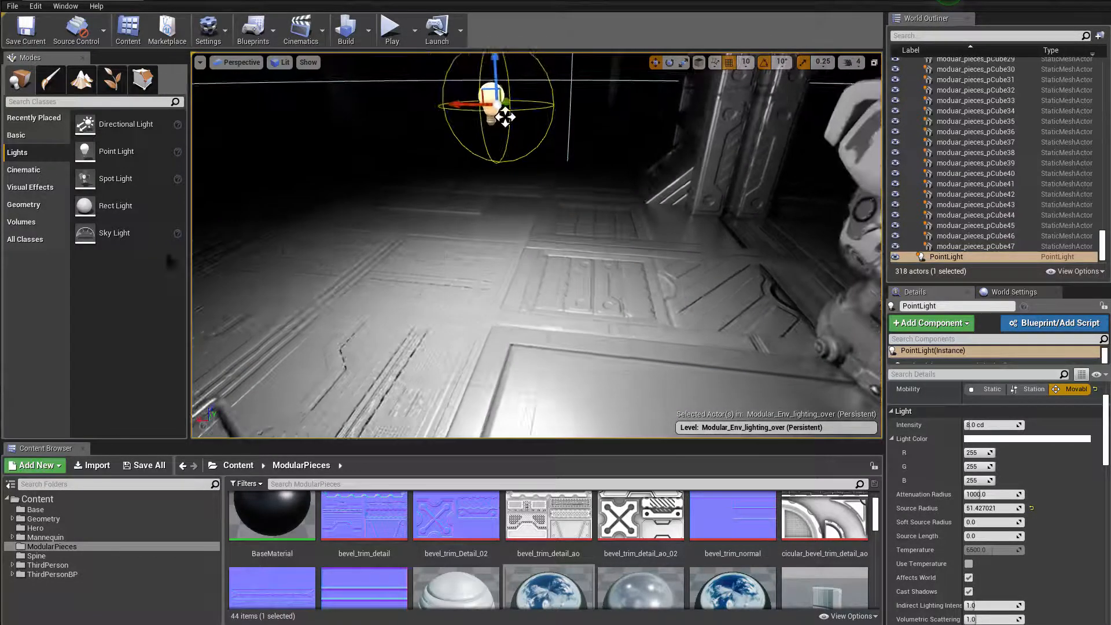
{"action": "left_click", "coordinate": [17, 135]}
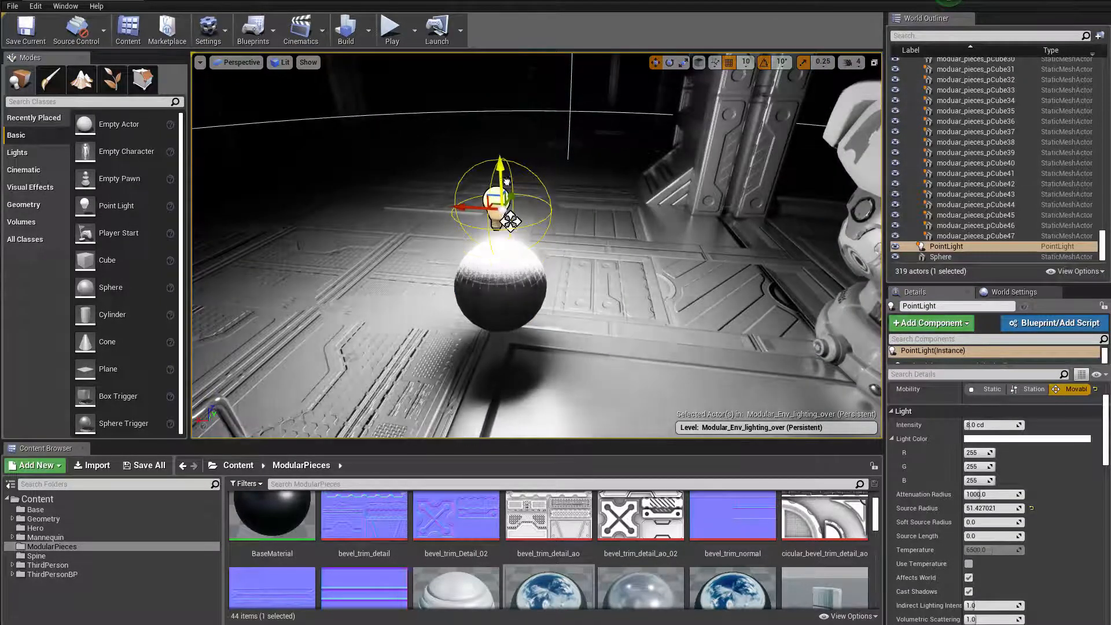
{"action": "left_click_drag", "start_coordinate": [500, 198], "coordinate": [500, 163]}
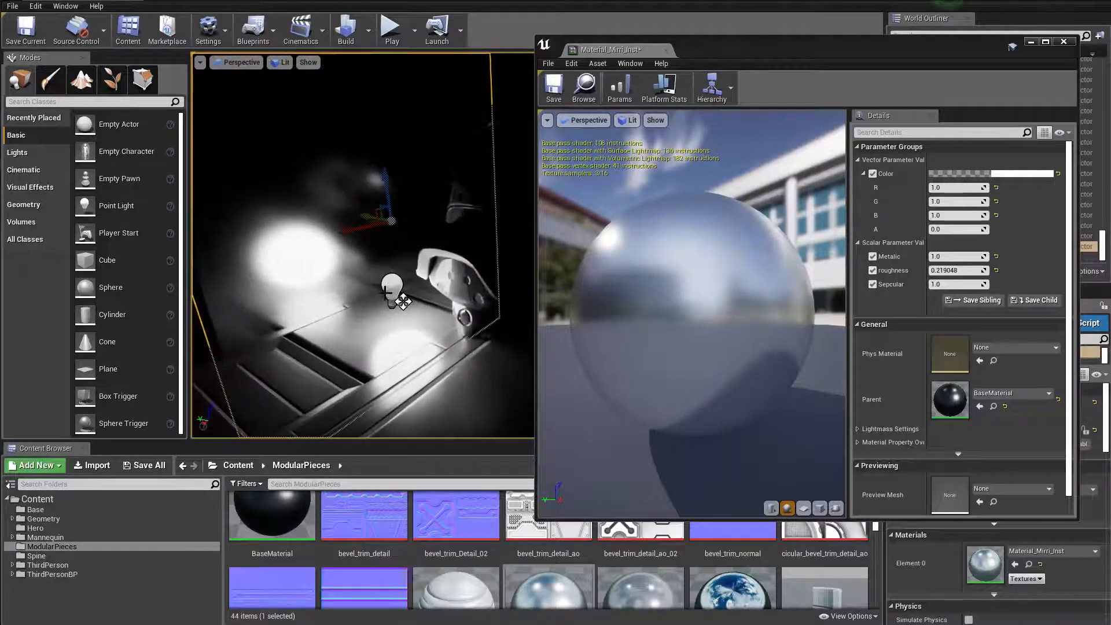
Step: Filter the placeable actors with 'post' so only Post Process Volume shows
{"action": "left_click", "coordinate": [393, 283]}
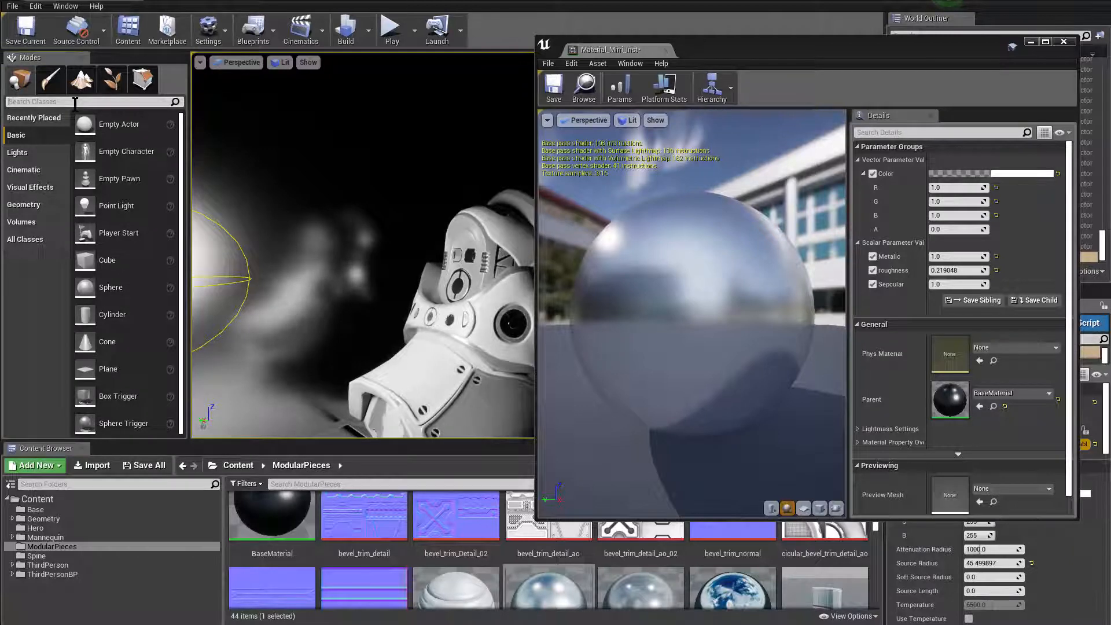
{"action": "type", "text": "post"}
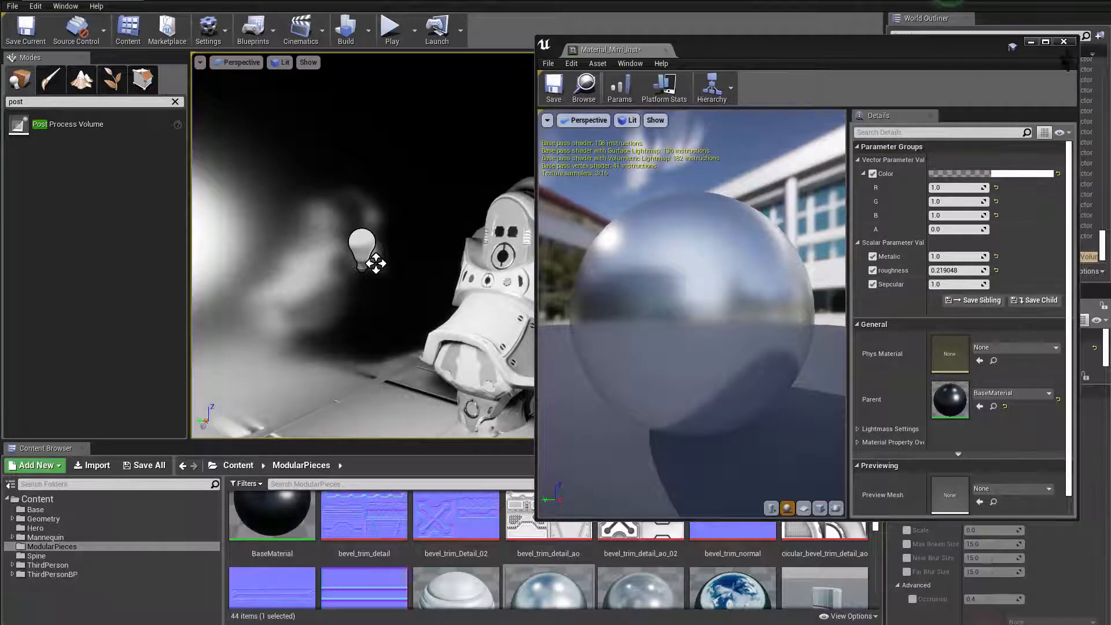
Step: Place a Post Process Volume and enable its ray-traced reflection Samples Per Pixel override
{"action": "left_click", "coordinate": [1064, 42]}
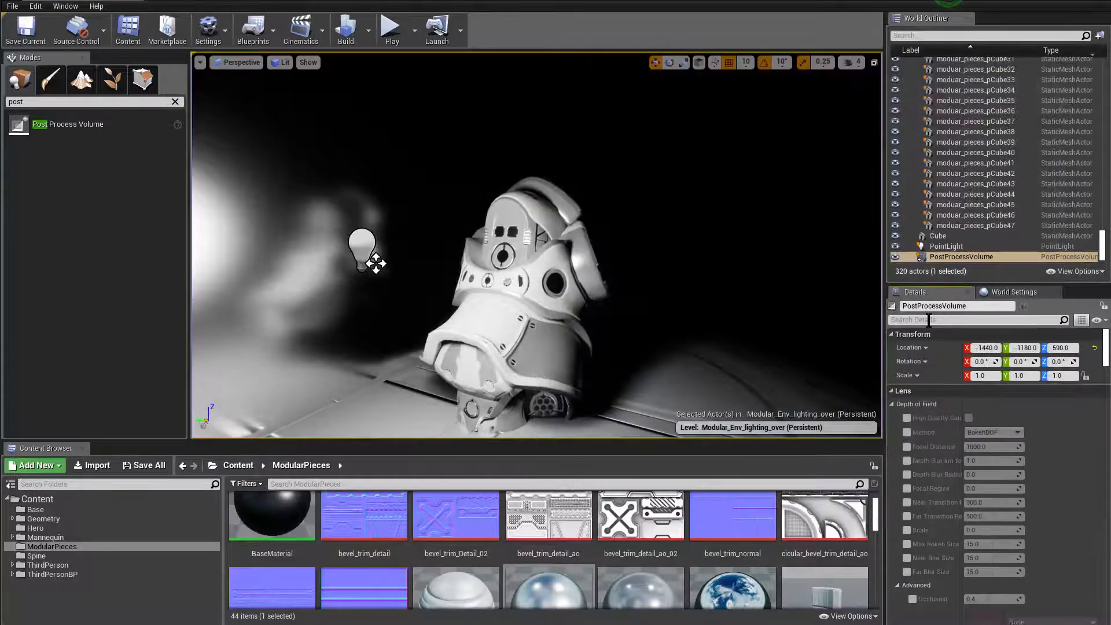
{"action": "type", "text": "reflection"}
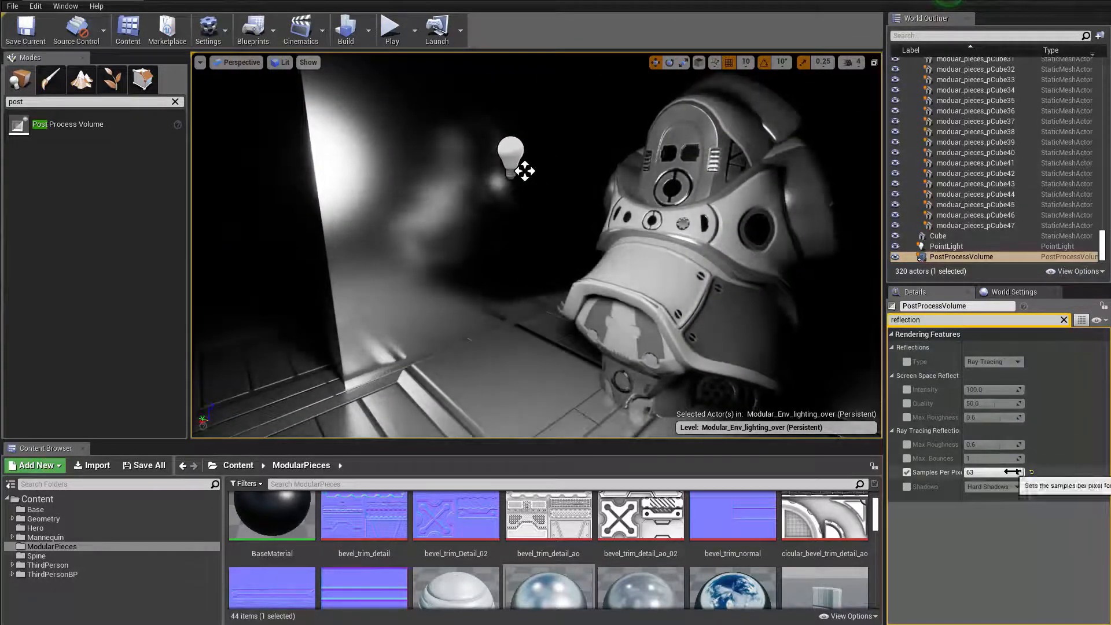
{"action": "left_click_drag", "start_coordinate": [1014, 473], "coordinate": [986, 472]}
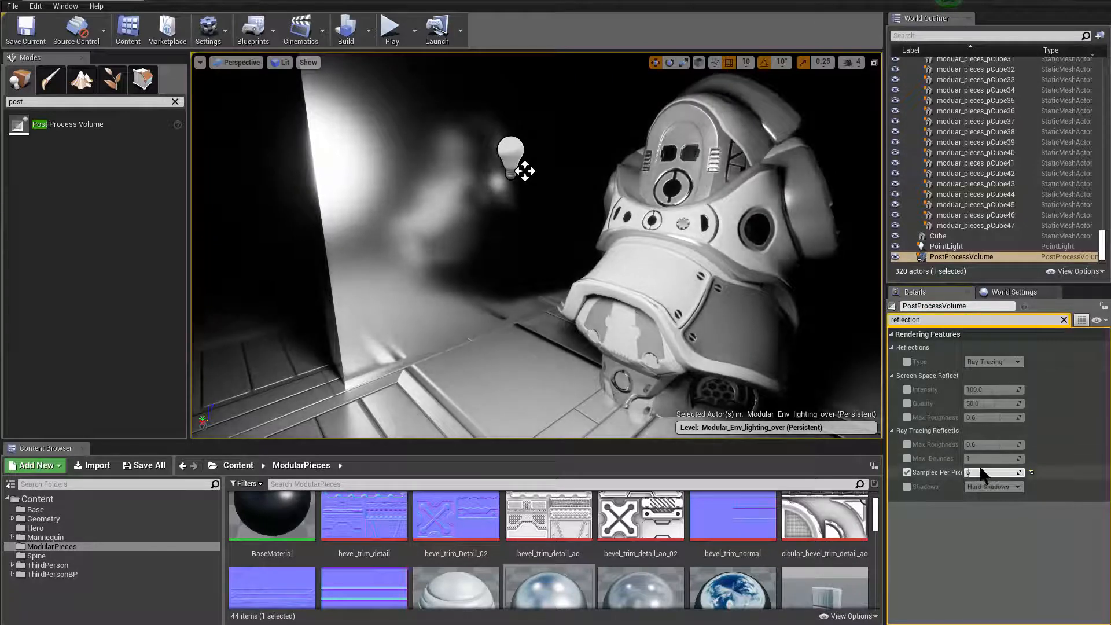
{"action": "left_click", "coordinate": [1062, 319]}
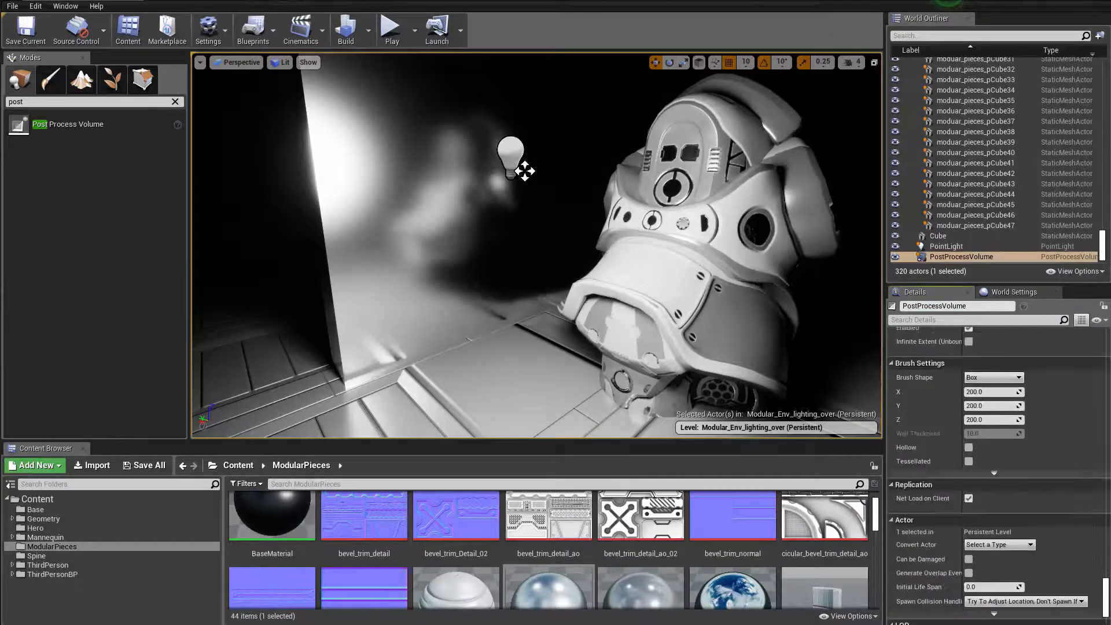
Step: Re-enter the volume's reflection samples per pixel, inspect reflections, then select the hero4 model
{"action": "scroll", "scroll_direction": "down", "scroll_amount": 3}
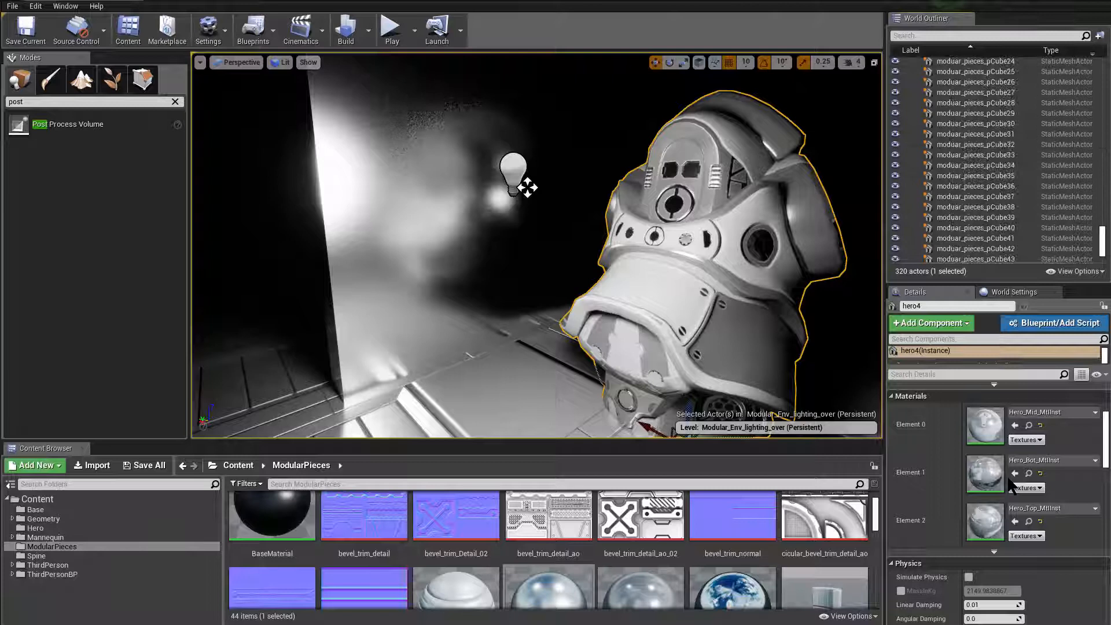
{"action": "left_click", "coordinate": [962, 257]}
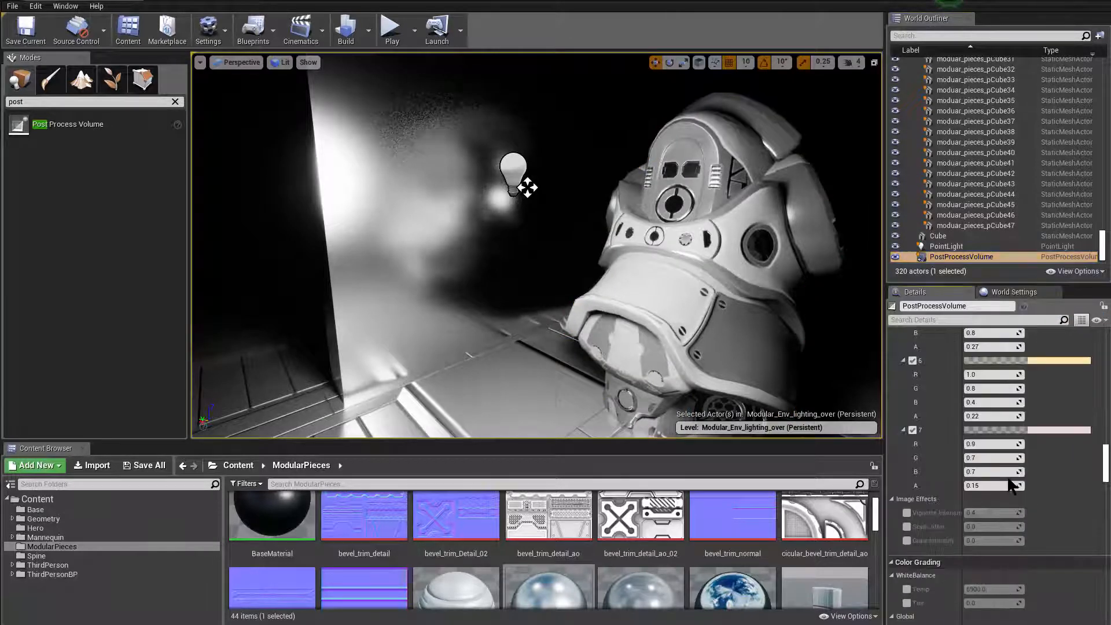
{"action": "scroll", "scroll_direction": "down", "scroll_amount": 3}
{"action": "type", "text": "10"}
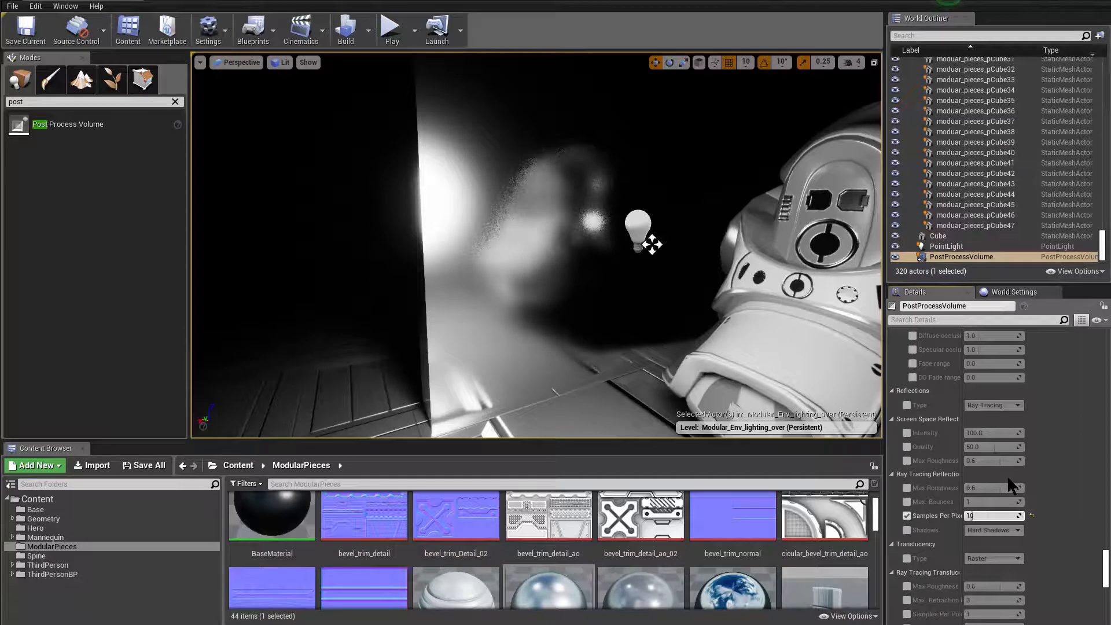
{"action": "left_click_drag", "start_coordinate": [638, 241], "coordinate": [539, 244]}
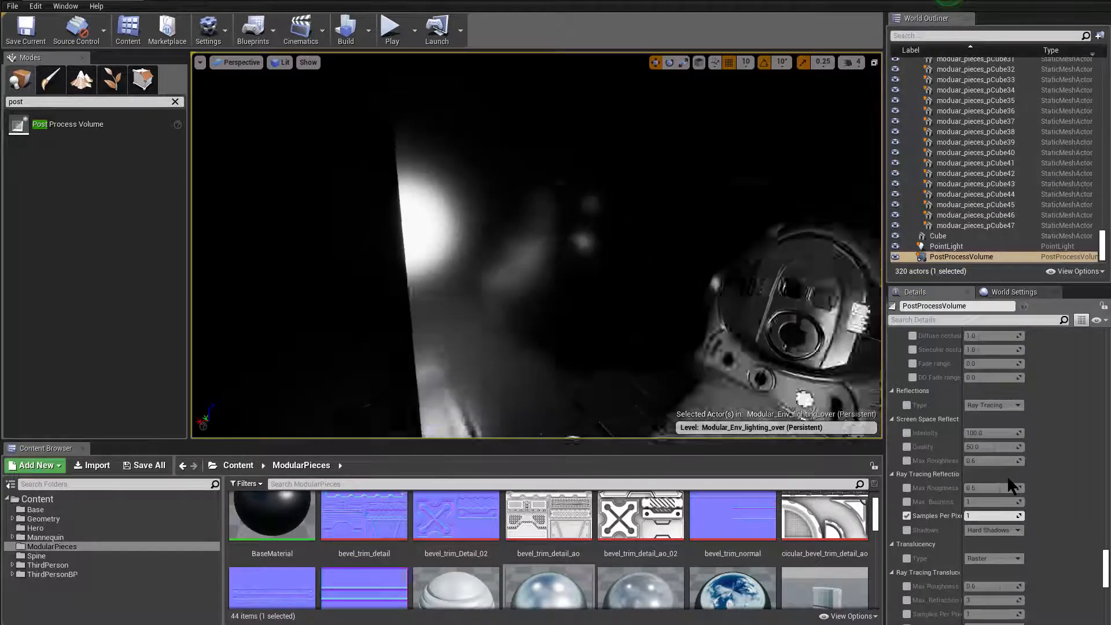
{"action": "left_click", "coordinate": [946, 245]}
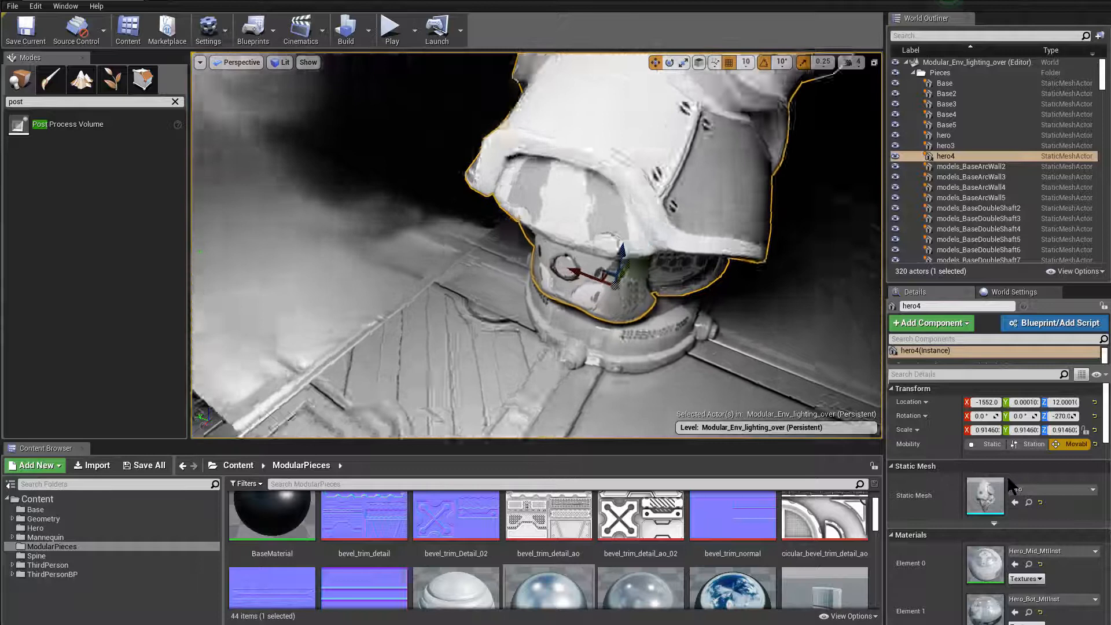
Step: Lower the roughness of Material_Mirr_Inst and duplicate the cube to Y -260 as Cube2
{"action": "left_click_drag", "start_coordinate": [614, 269], "coordinate": [618, 367]}
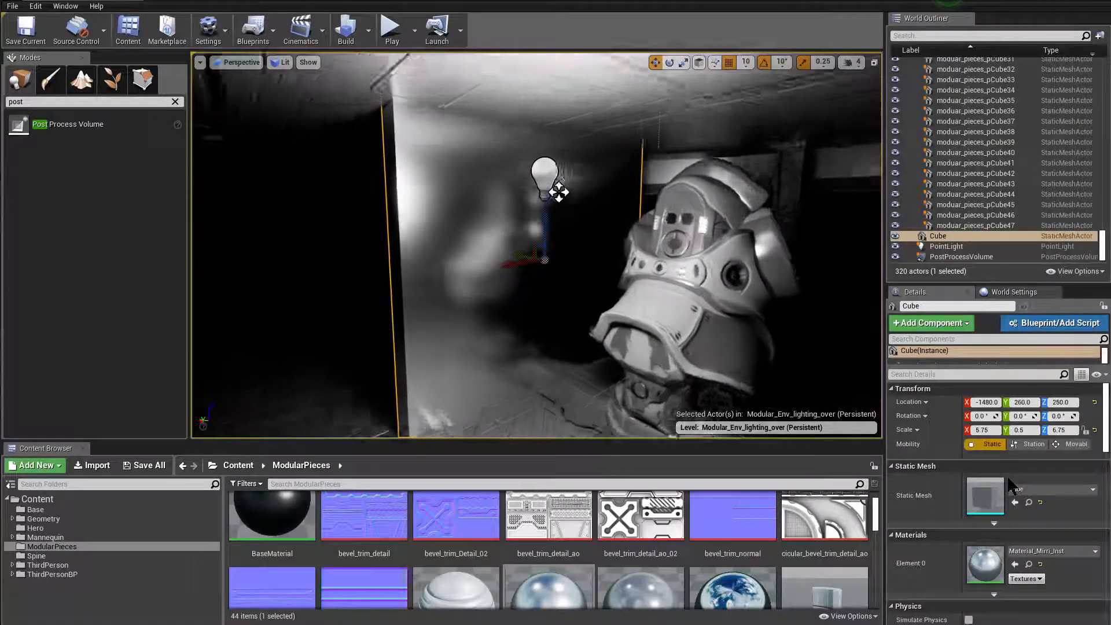
{"action": "double_click", "coordinate": [985, 563]}
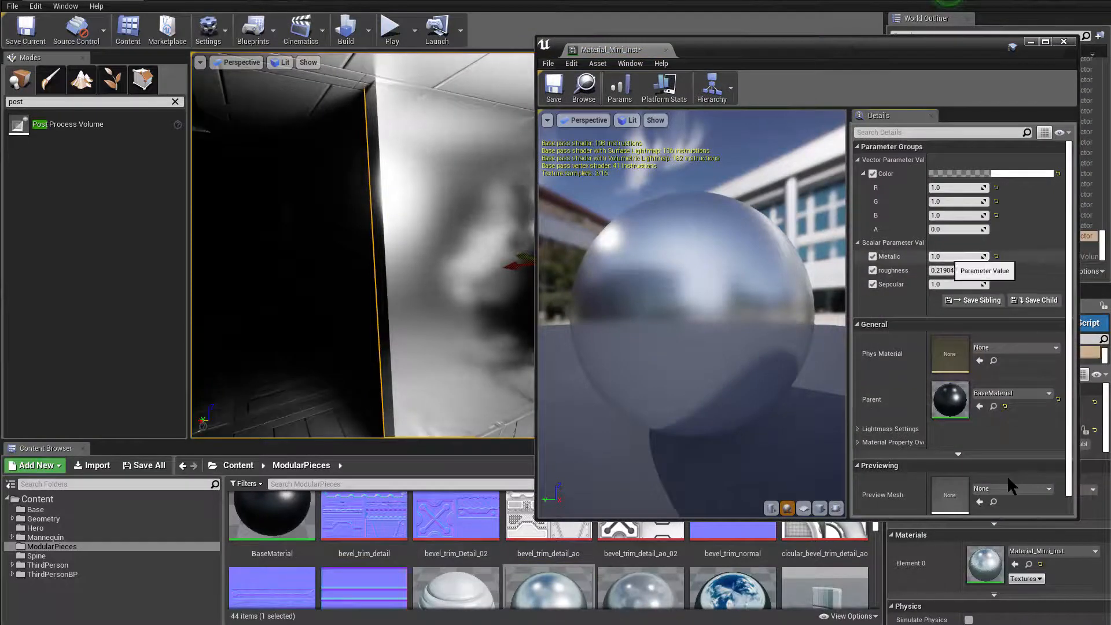
{"action": "left_click_drag", "start_coordinate": [958, 270], "coordinate": [935, 270]}
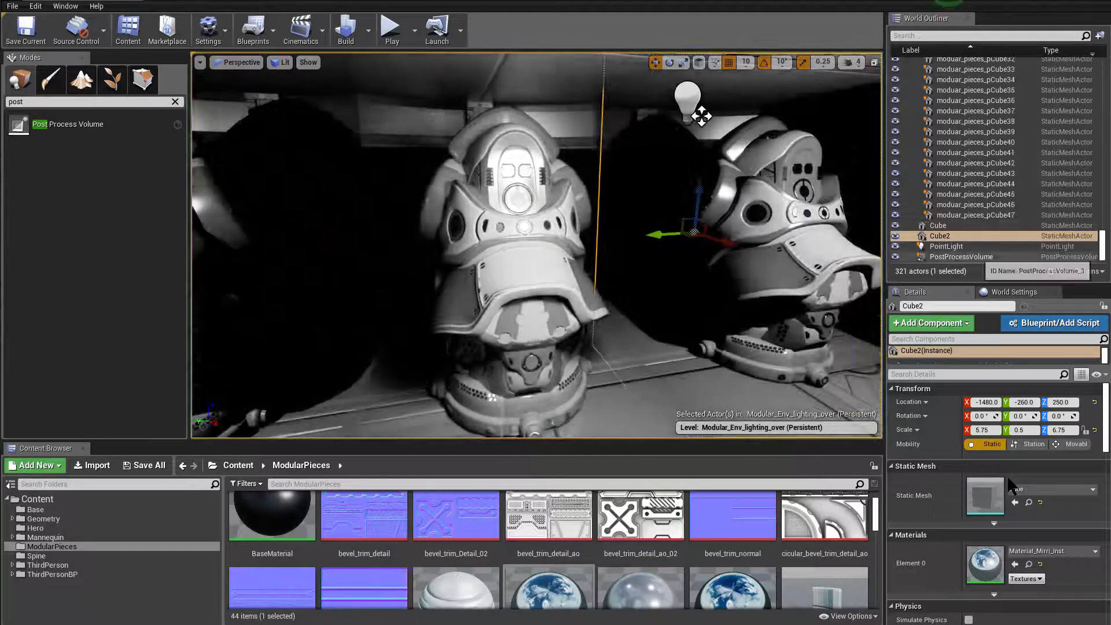
Step: Enable the volume's ray-traced reflection Max Bounces override at 1 alongside Samples Per Pixel
{"action": "left_click", "coordinate": [962, 257]}
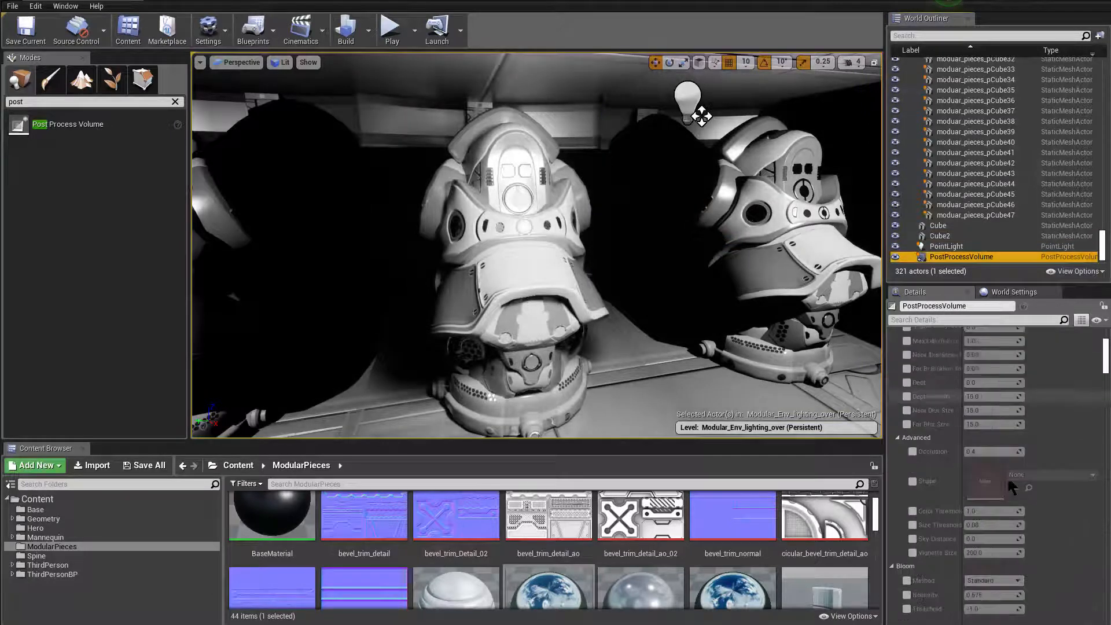
{"action": "type", "text": "ref"}
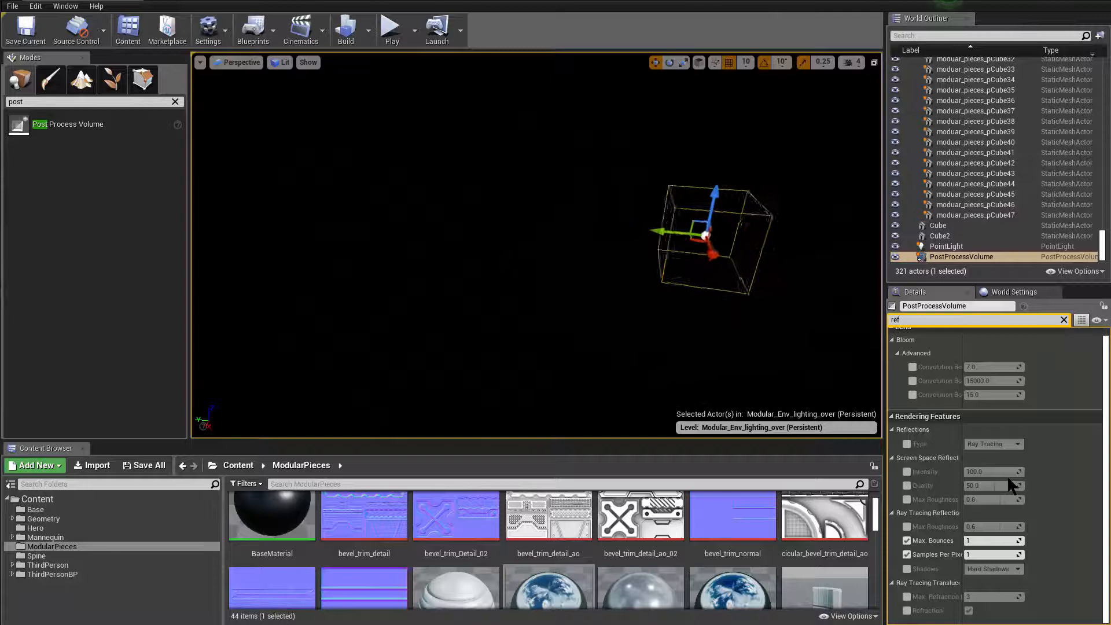
Step: Switch the viewport to Unlit and set Ray Tracing Reflections Samples Per Pixel to 4
{"action": "left_click_drag", "start_coordinate": [702, 237], "coordinate": [787, 220]}
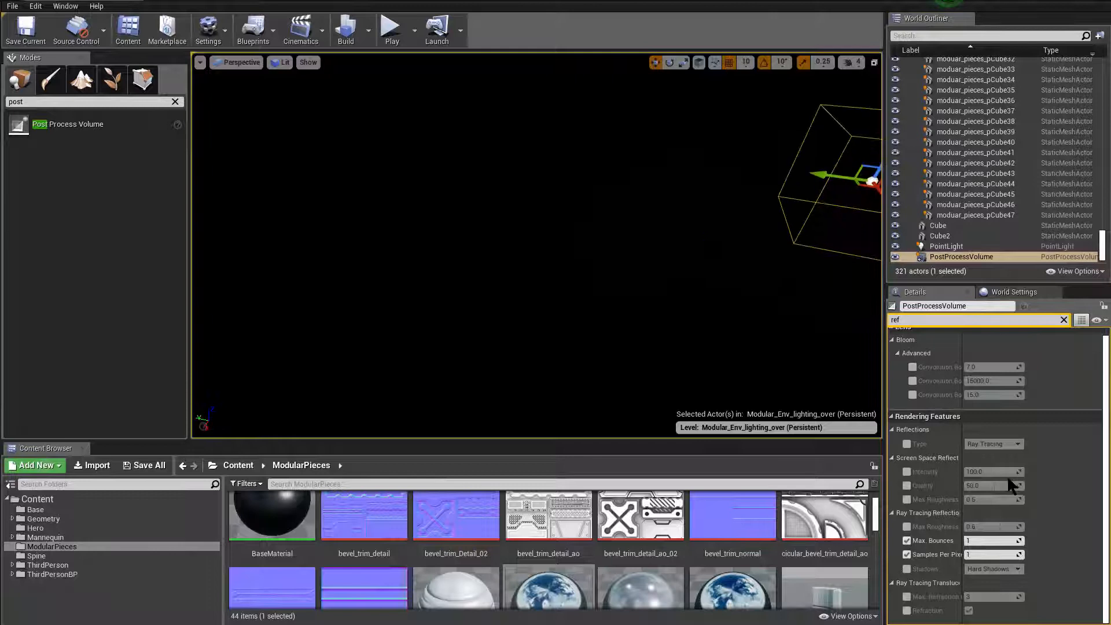
{"action": "right_click", "coordinate": [751, 198]}
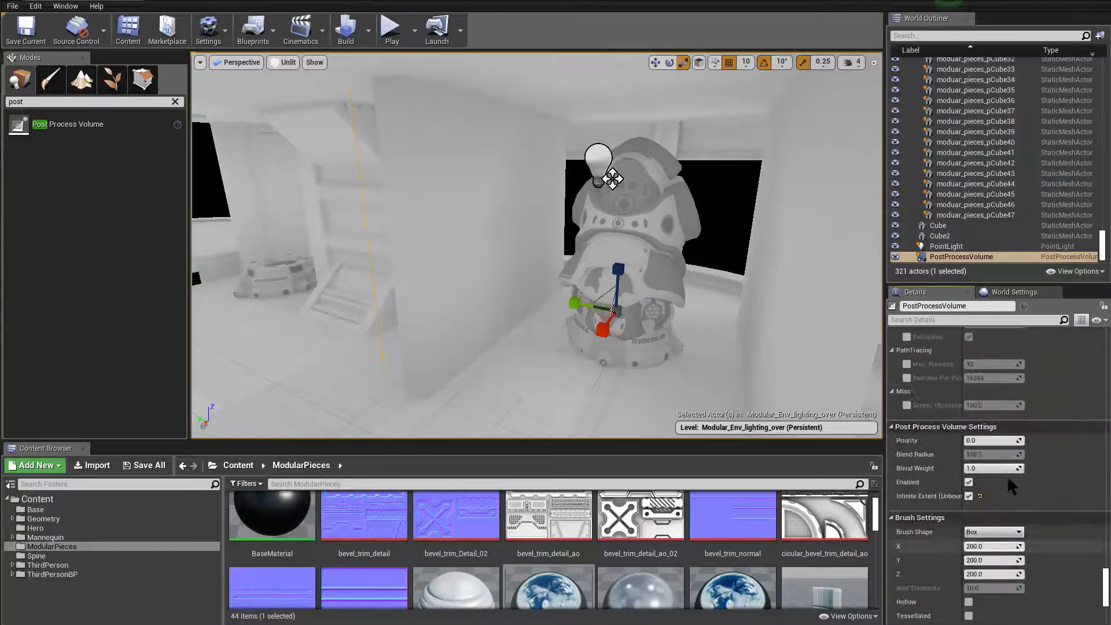
{"action": "scroll", "scroll_direction": "down", "scroll_amount": 3}
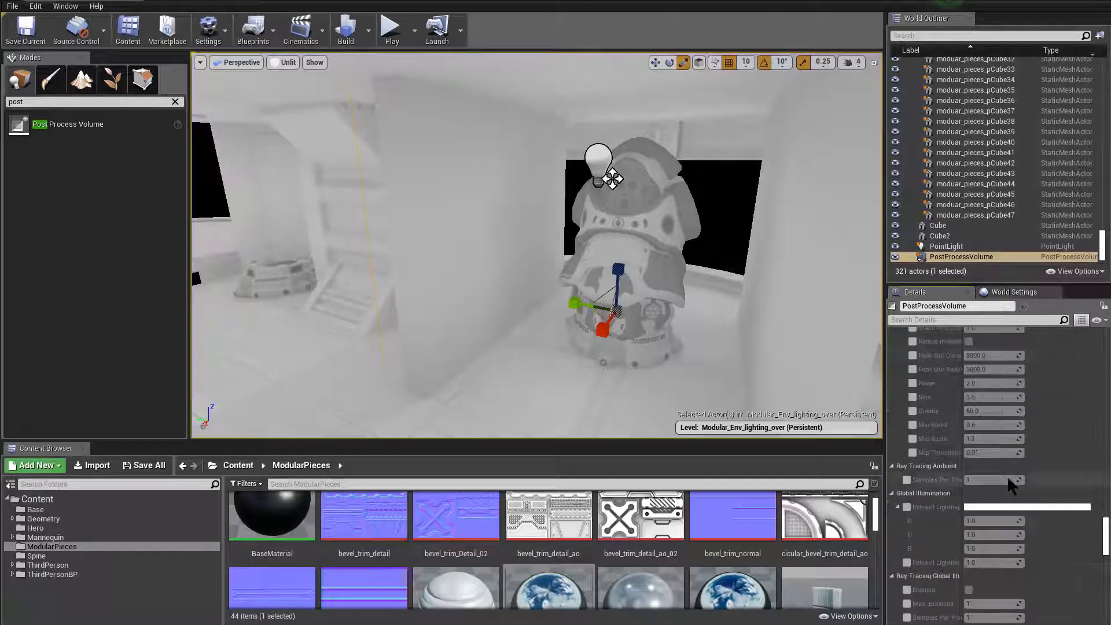
{"action": "type", "text": "rayt"}
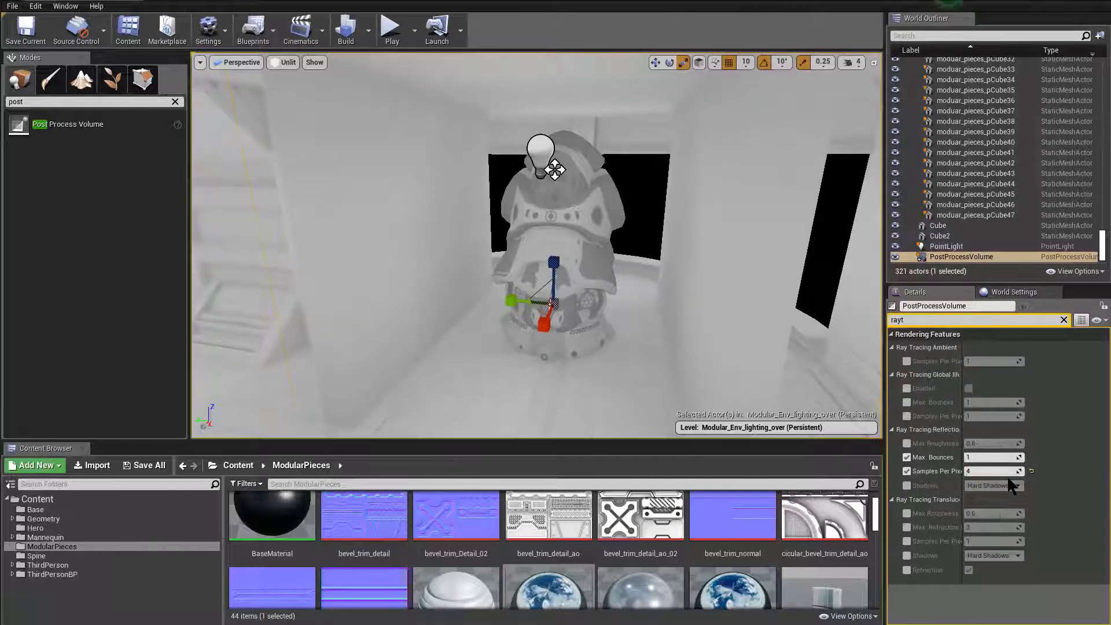
Step: Delete Cube and Cube2, return to Lit view, and confirm the point light casts ray-traced shadows at 1 sample
{"action": "left_click", "coordinate": [286, 63]}
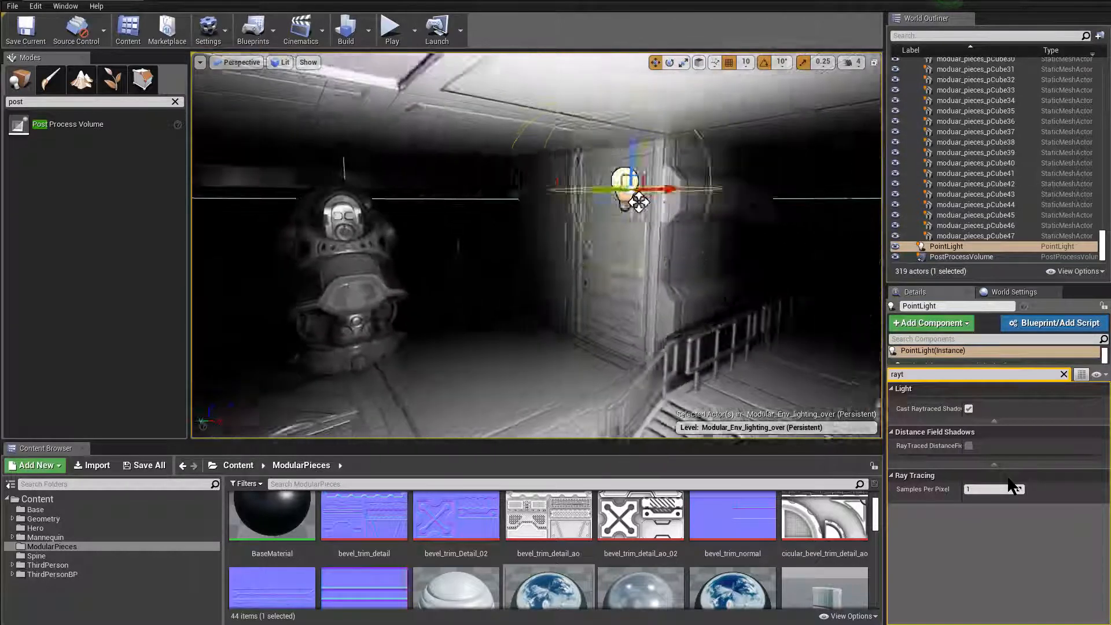
Step: Fly down the corridor and drop a Directional Light into the scene
{"action": "left_click_drag", "start_coordinate": [624, 187], "coordinate": [444, 187]}
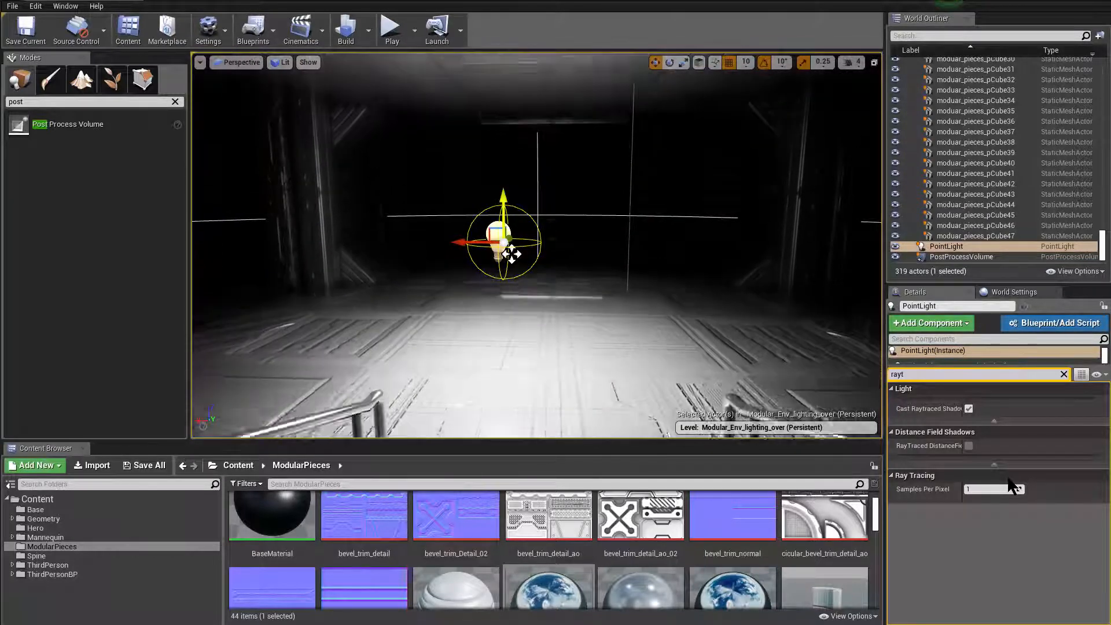
{"action": "left_click_drag", "start_coordinate": [503, 237], "coordinate": [542, 241]}
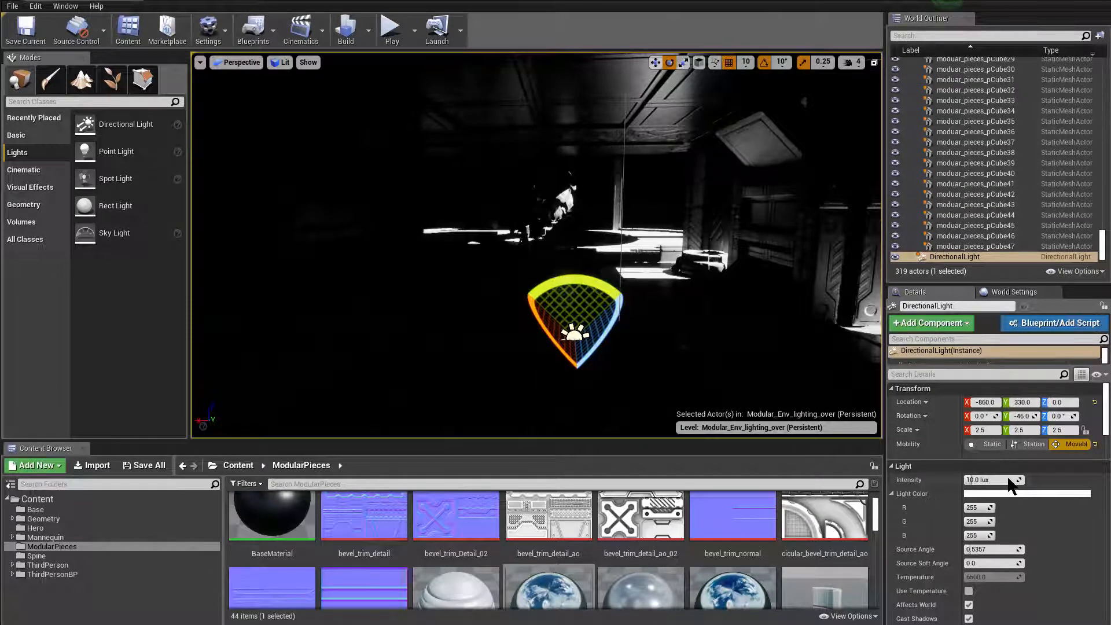
{"action": "mouse_move", "coordinate": [781, 63]}
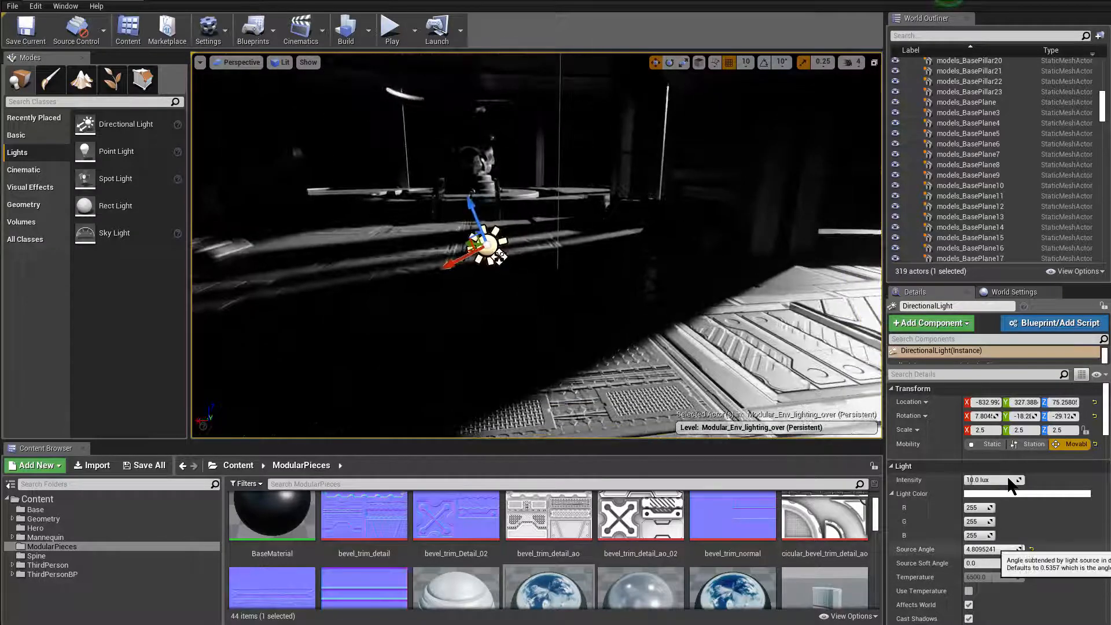
Step: Tilt the sun across the floor, add a Sky Light, and search 'atmo' for atmospheric fog
{"action": "left_click_drag", "start_coordinate": [482, 244], "coordinate": [496, 287]}
{"action": "type", "text": "0.5357"}
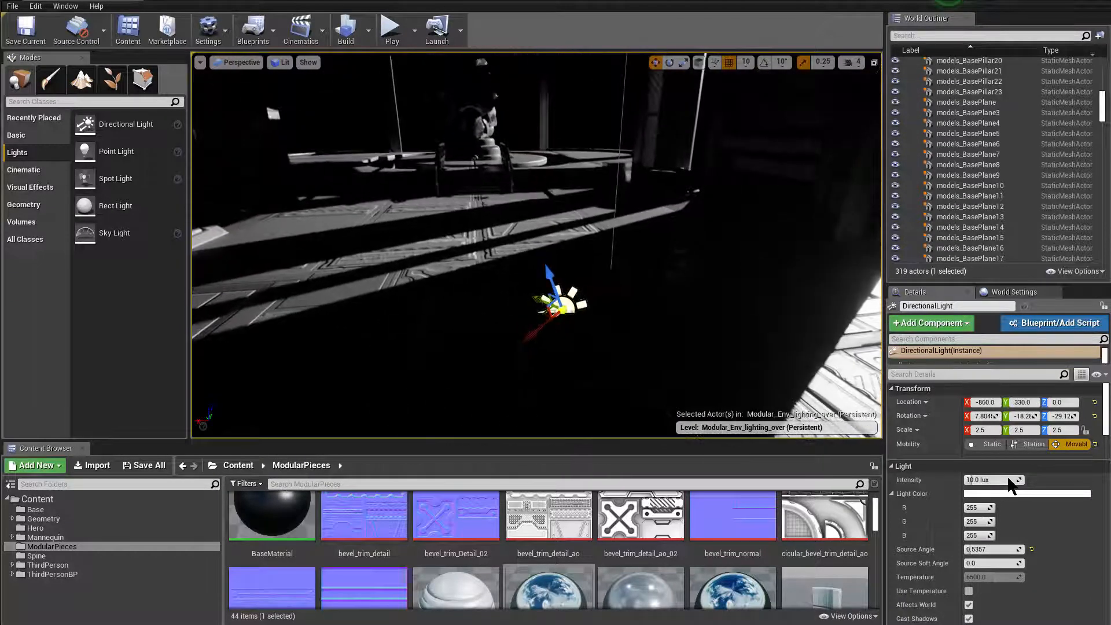
{"action": "left_click_drag", "start_coordinate": [556, 304], "coordinate": [504, 290]}
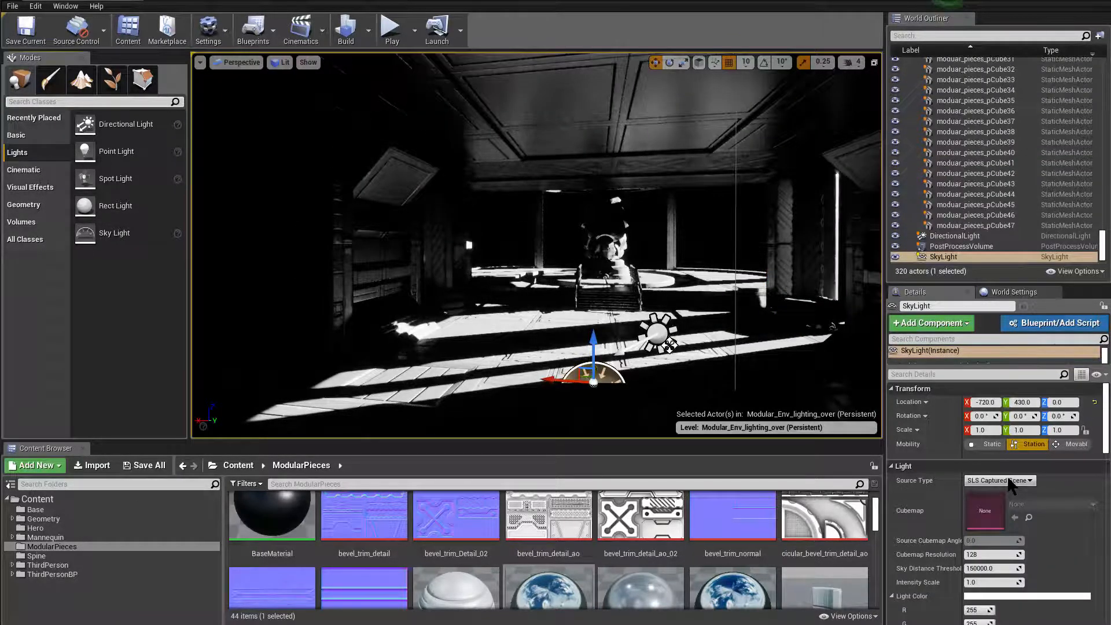
{"action": "type", "text": "atmo"}
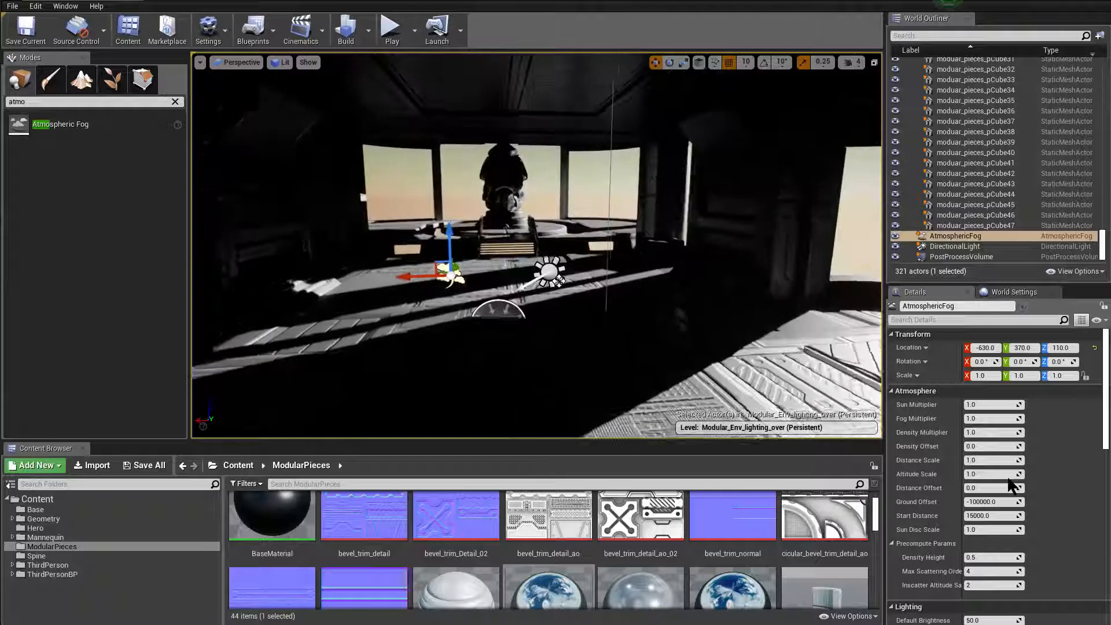
Step: Make the DirectionalLight the Atmosphere / Fog Sun via the 'sun' Details filter
{"action": "left_click", "coordinate": [954, 245]}
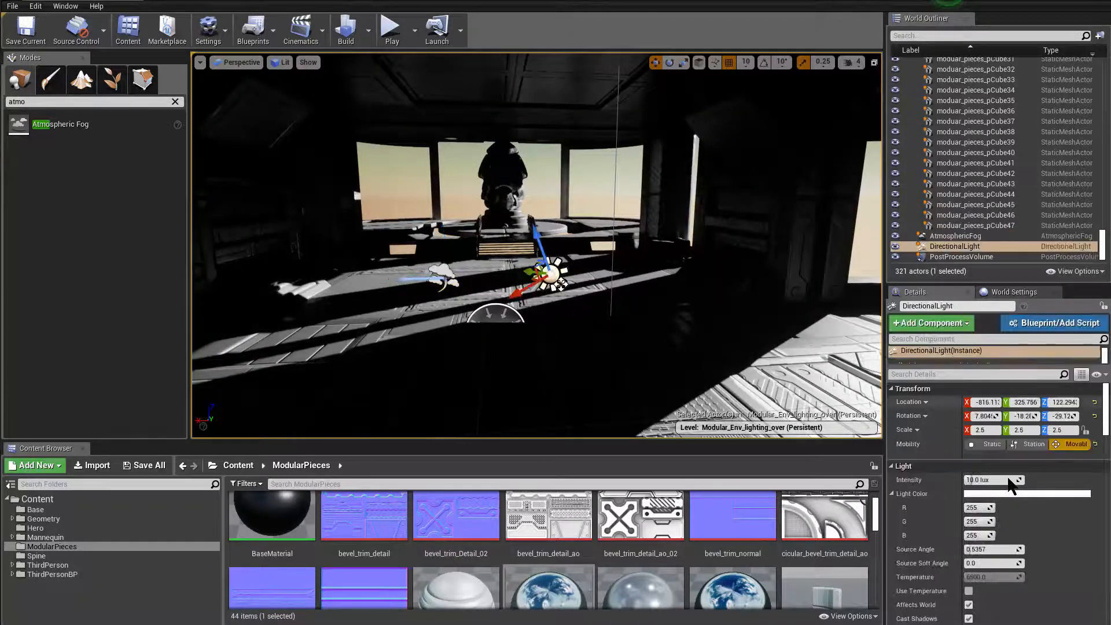
{"action": "type", "text": "sun"}
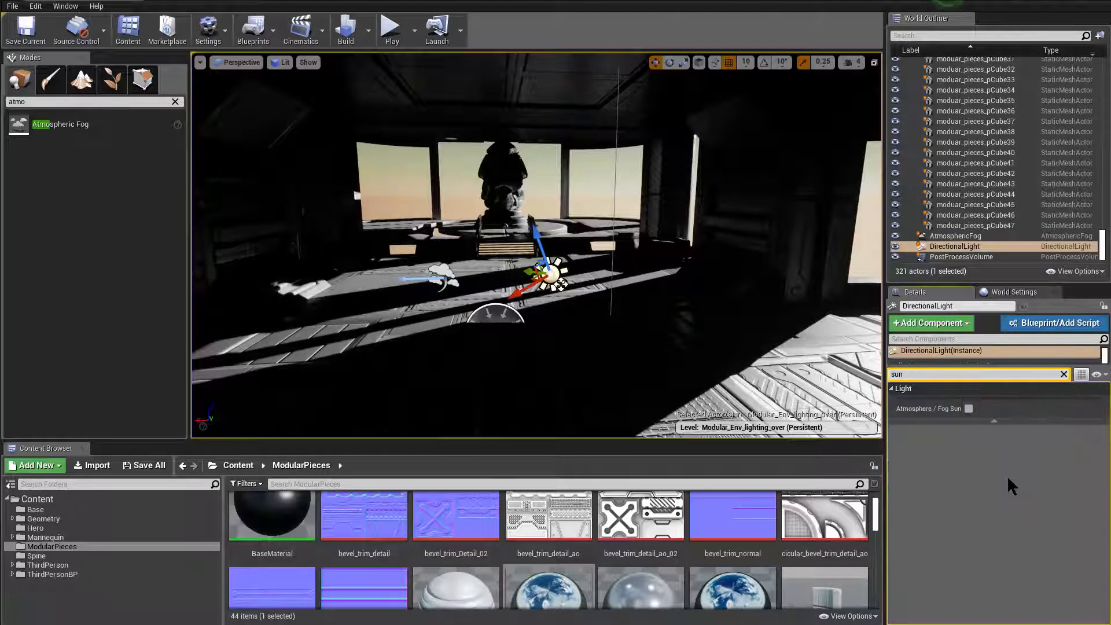
{"action": "left_click", "coordinate": [969, 408]}
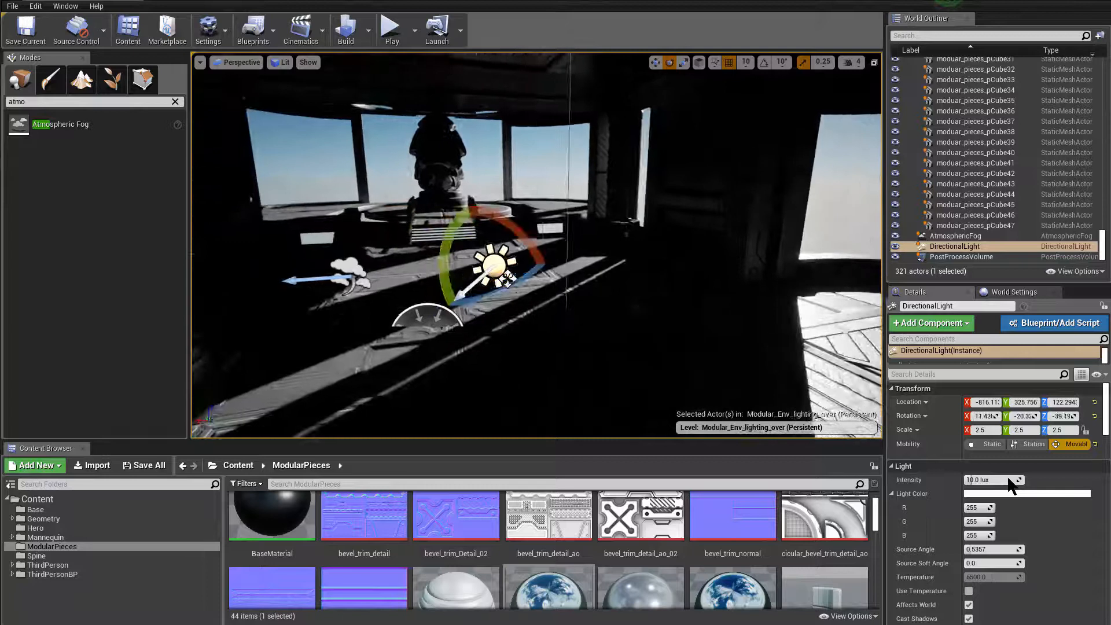
Step: Change the SkyLight's ray-traced Samples Per Pixel via the 'ray' Details filter
{"action": "left_click", "coordinate": [945, 257]}
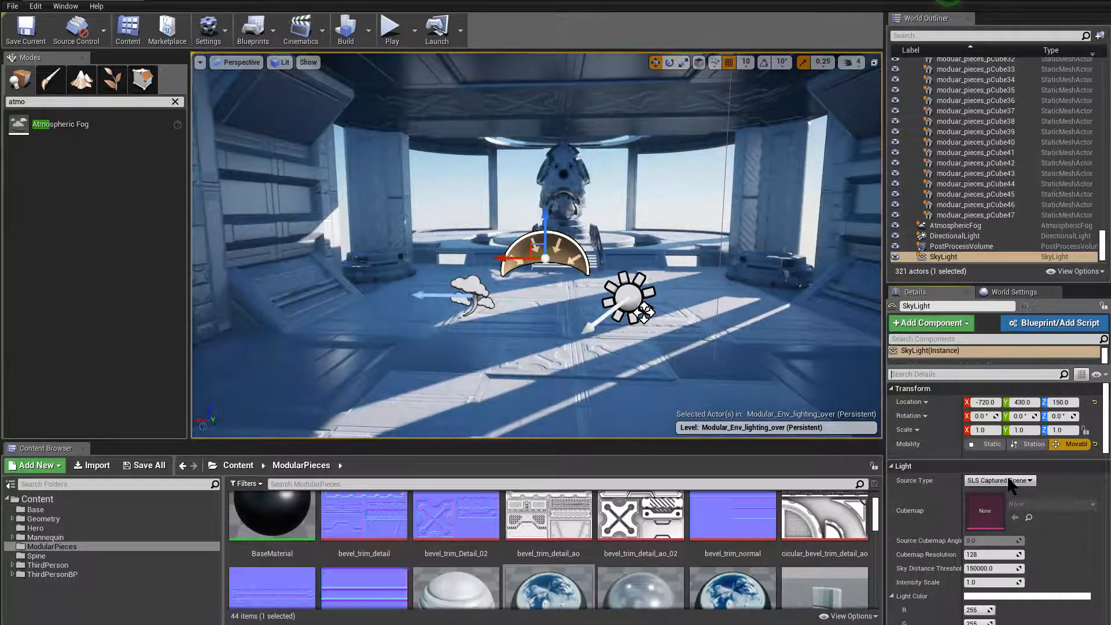
{"action": "type", "text": "ray"}
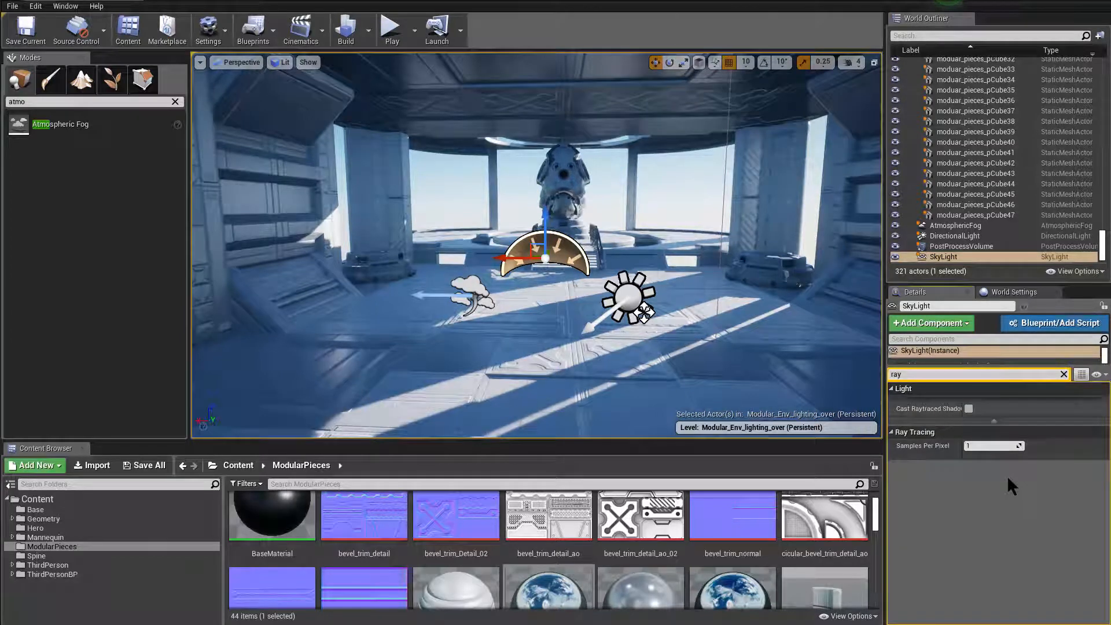
{"action": "left_click", "coordinate": [967, 409]}
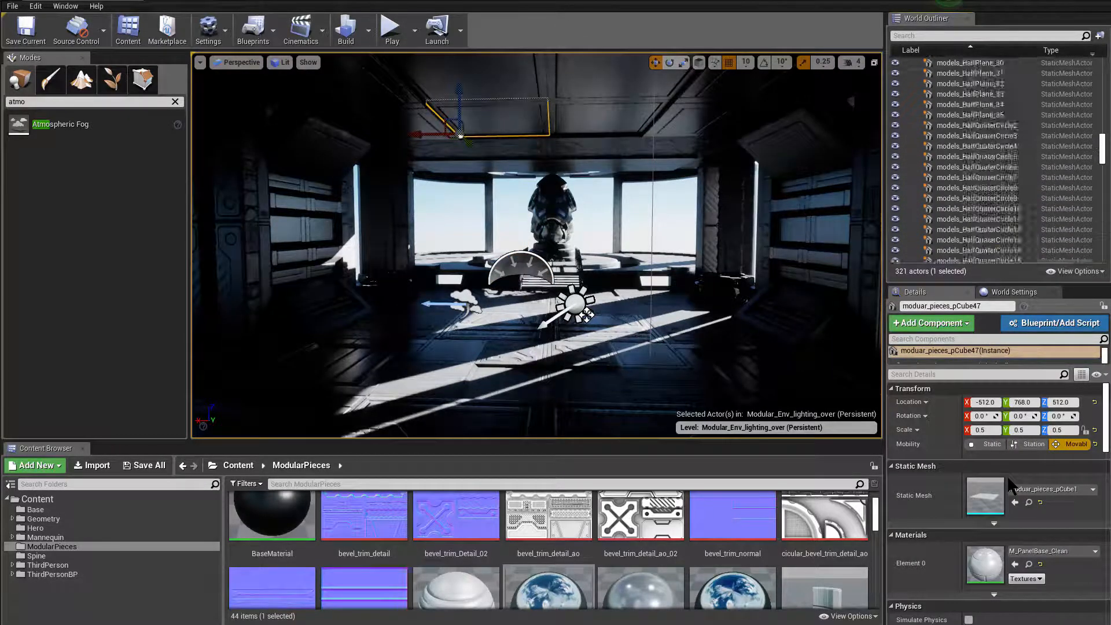
Step: Select all level pieces to check mobility, then reselect the SkyLight
{"action": "key", "text": "ctrl+a"}
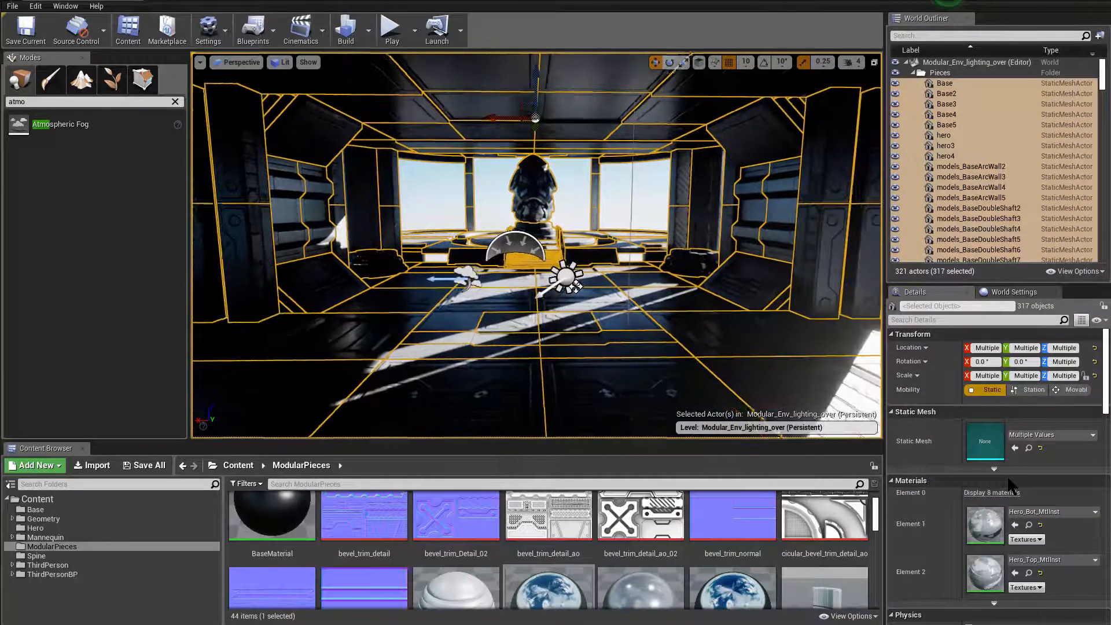
{"action": "left_click", "coordinate": [944, 257]}
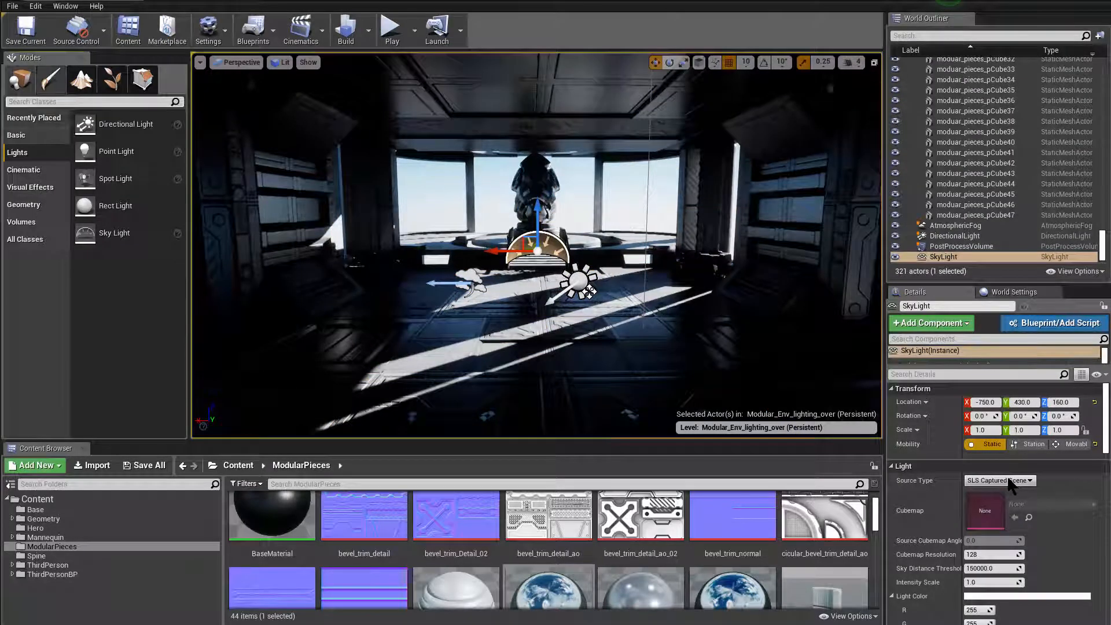
Step: Search 'ref' to place a Sphere Reflection Capture, then filter by 'ray'
{"action": "type", "text": "ref"}
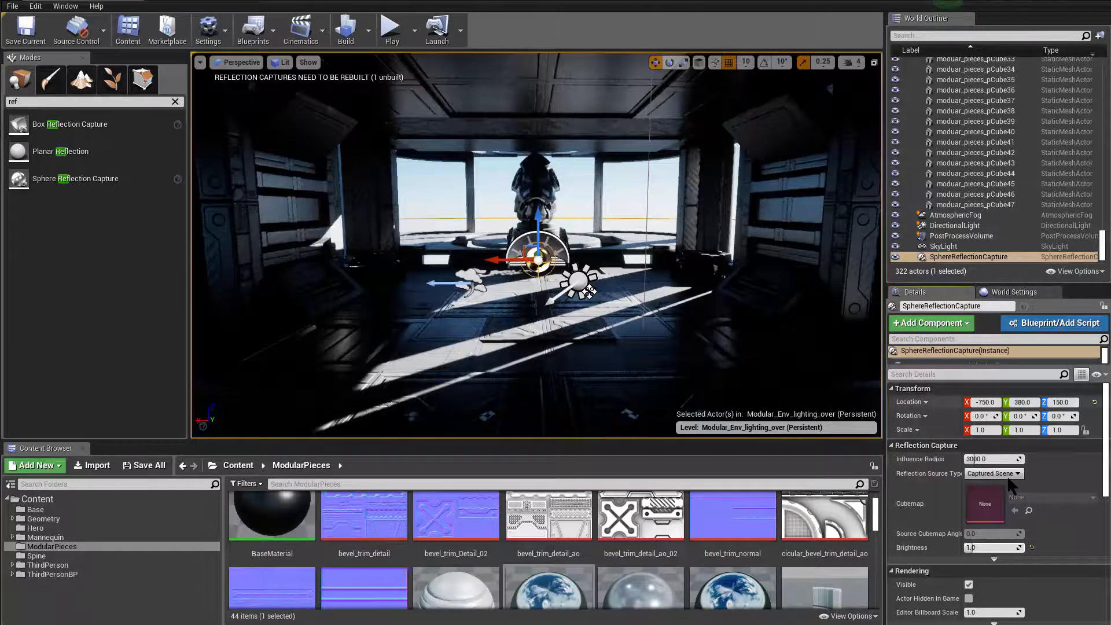
{"action": "type", "text": "ray"}
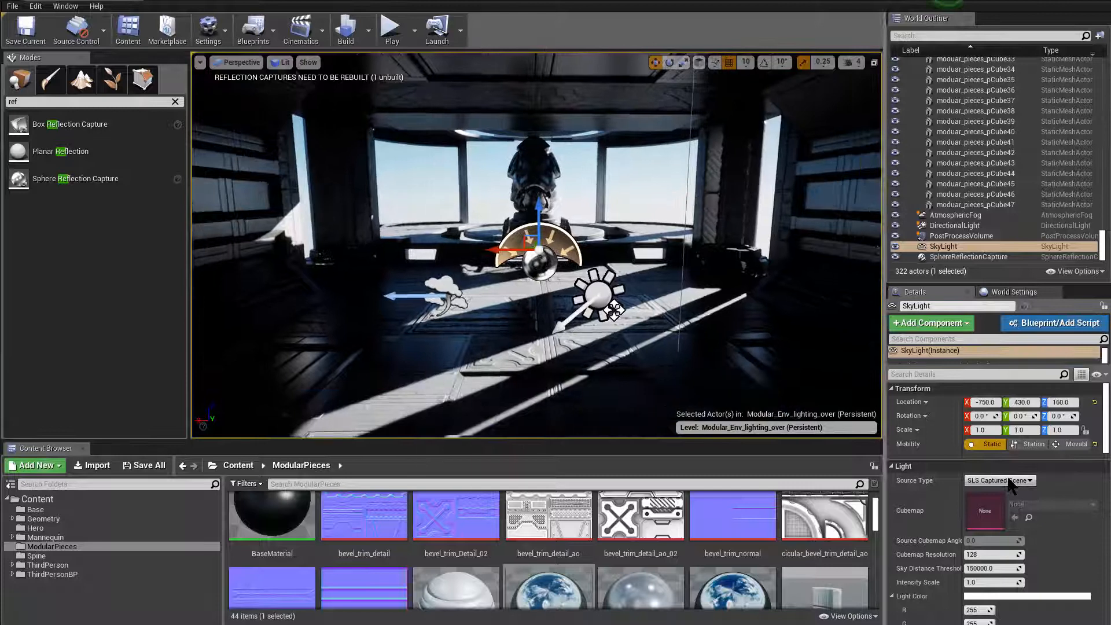
{"action": "type", "text": "ray"}
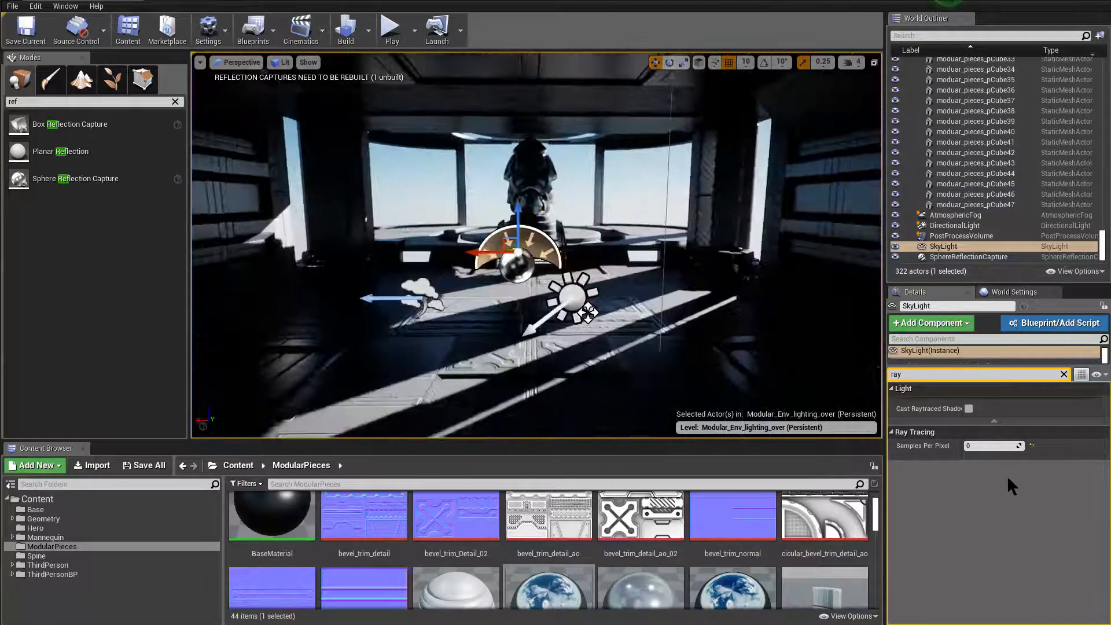
{"action": "left_click", "coordinate": [954, 226]}
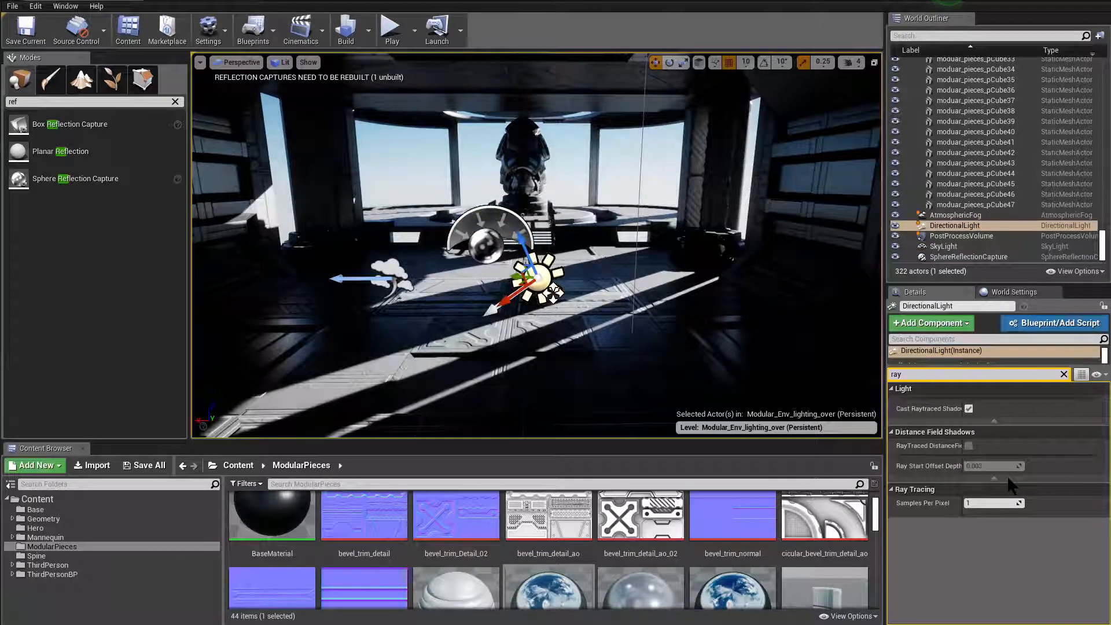
{"action": "left_click", "coordinate": [967, 257]}
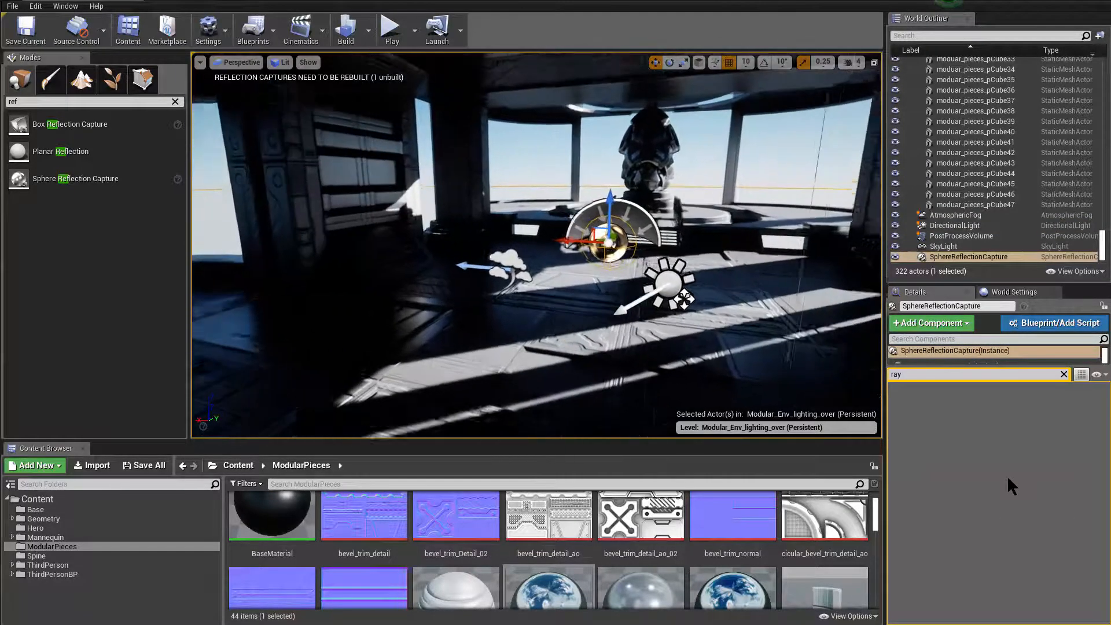
{"action": "left_click", "coordinate": [942, 246]}
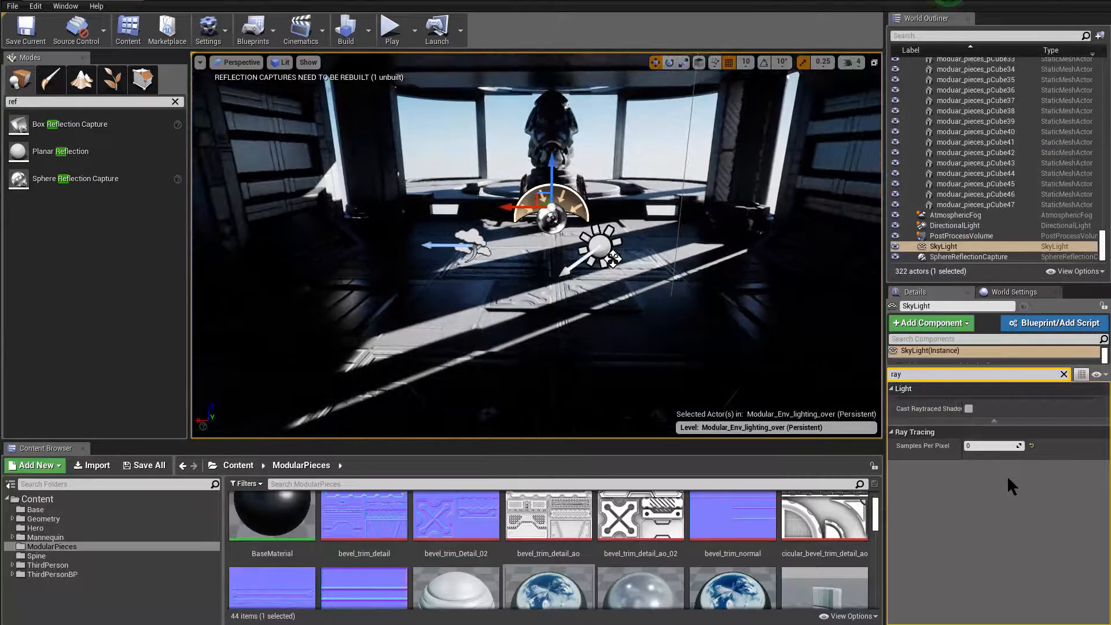
{"action": "left_click", "coordinate": [345, 27]}
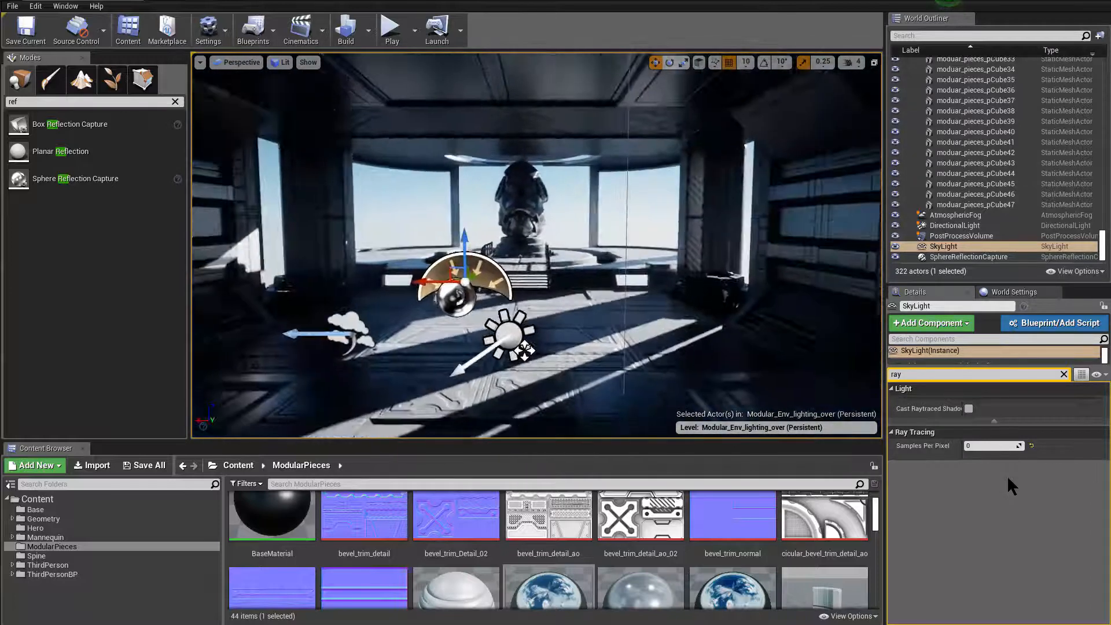
Step: Set the SphereReflectionCapture's Brightness to 4.0
{"action": "left_click", "coordinate": [968, 257]}
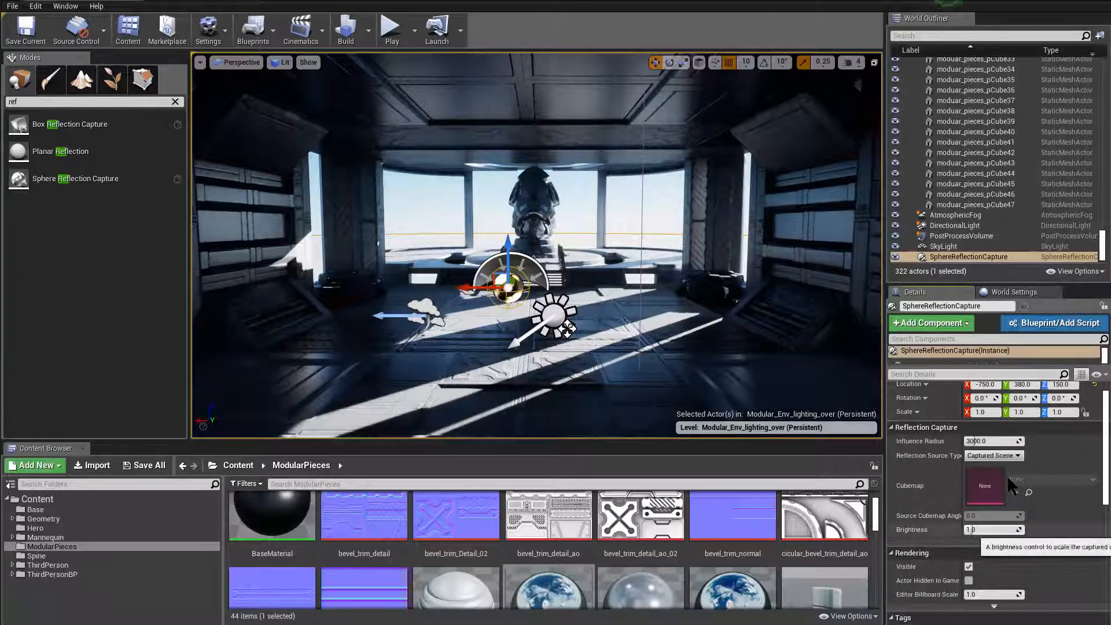
{"action": "type", "text": "4.0"}
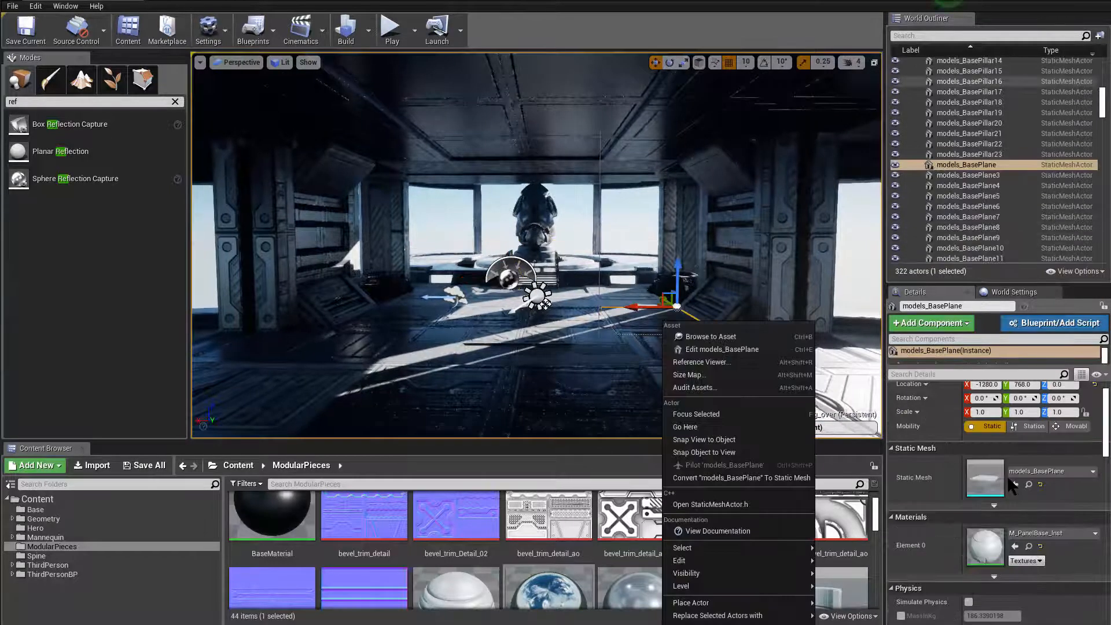
Step: Find the PostProcessVolume via 'post' search and narrow its Details to 'ref' settings
{"action": "type", "text": "post"}
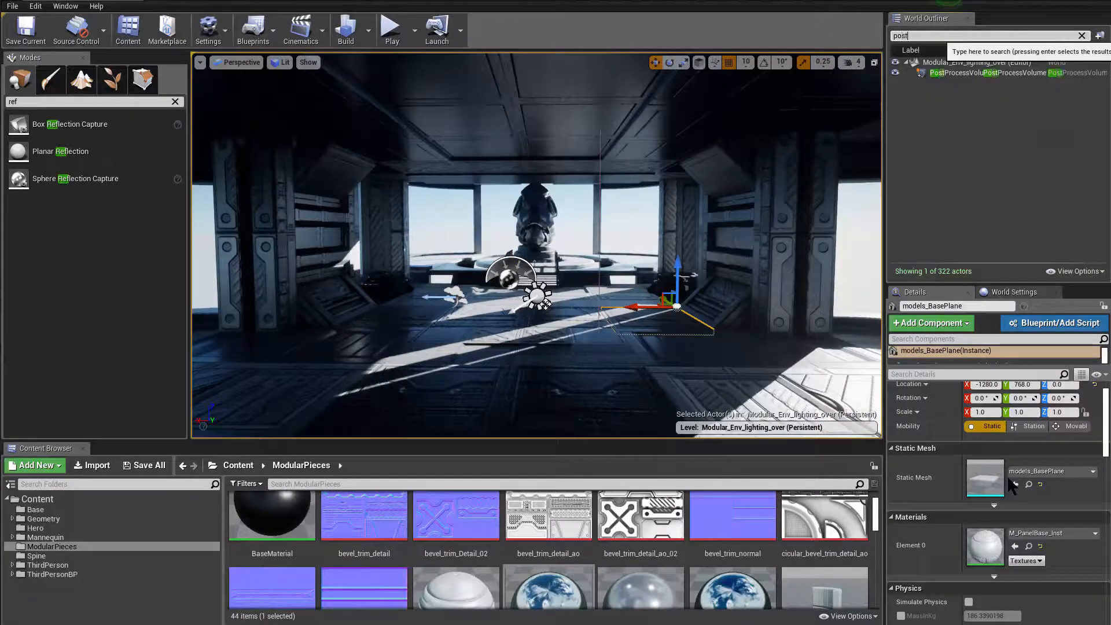
{"action": "left_click", "coordinate": [992, 73]}
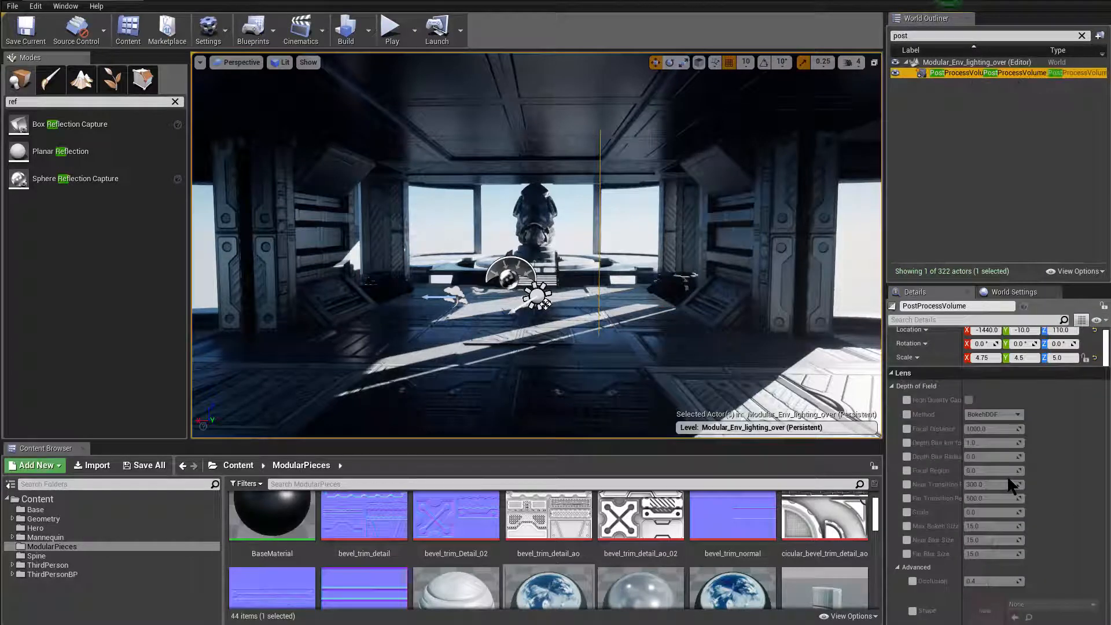
{"action": "scroll", "scroll_direction": "down", "scroll_amount": 3}
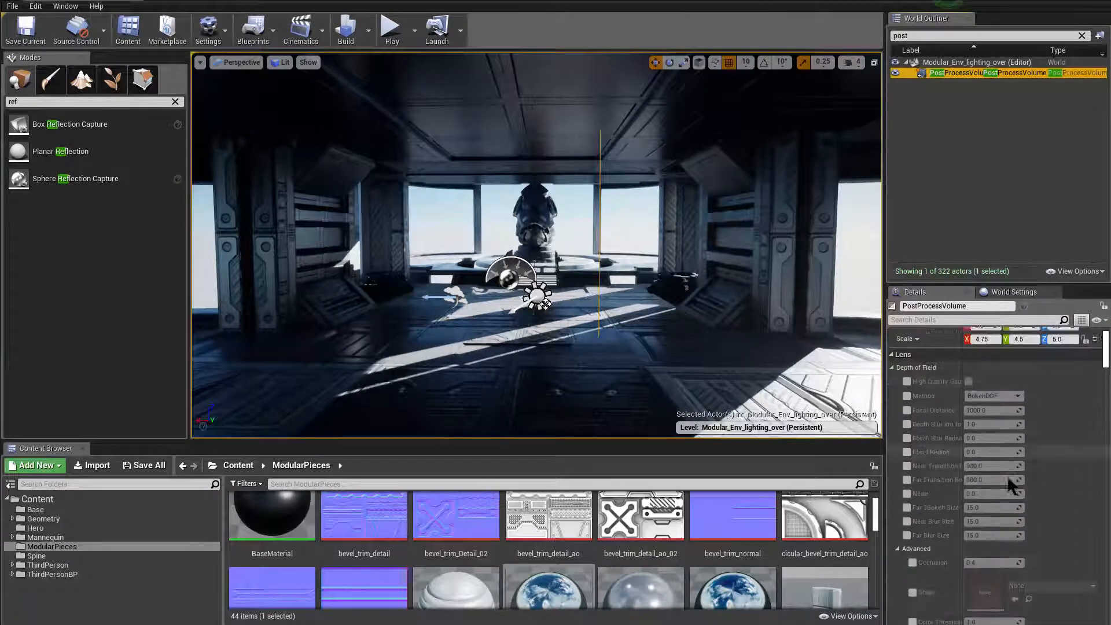
{"action": "type", "text": "ref"}
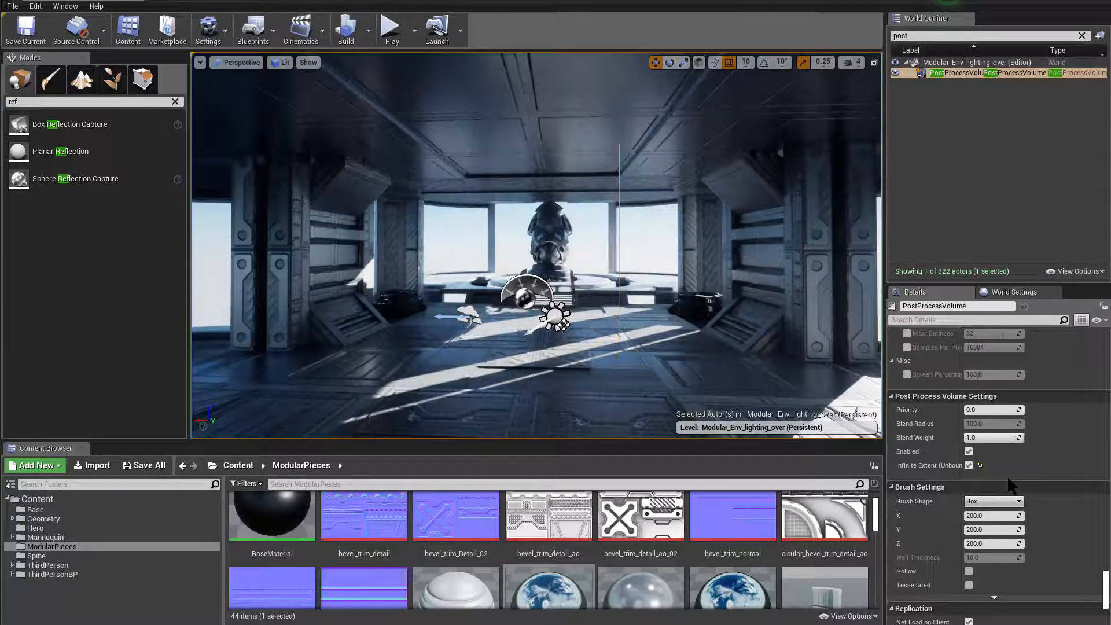
Step: Clear the Outliner filter and scroll Details to Ambient Occlusion and Global Illumination
{"action": "left_click", "coordinate": [1080, 36]}
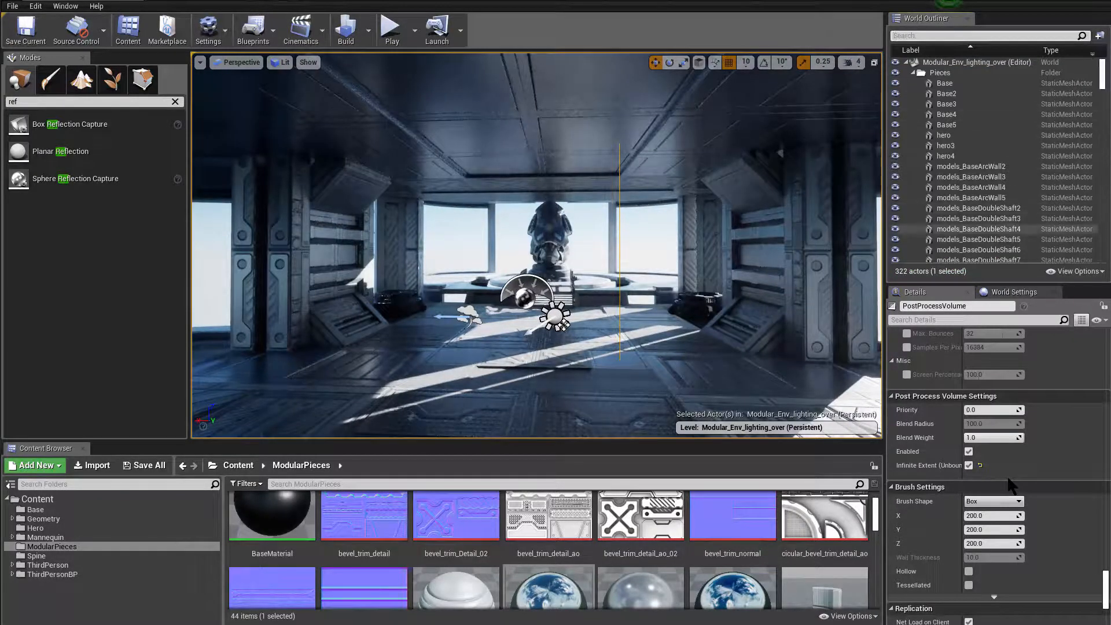
{"action": "scroll", "scroll_direction": "down", "scroll_amount": 3}
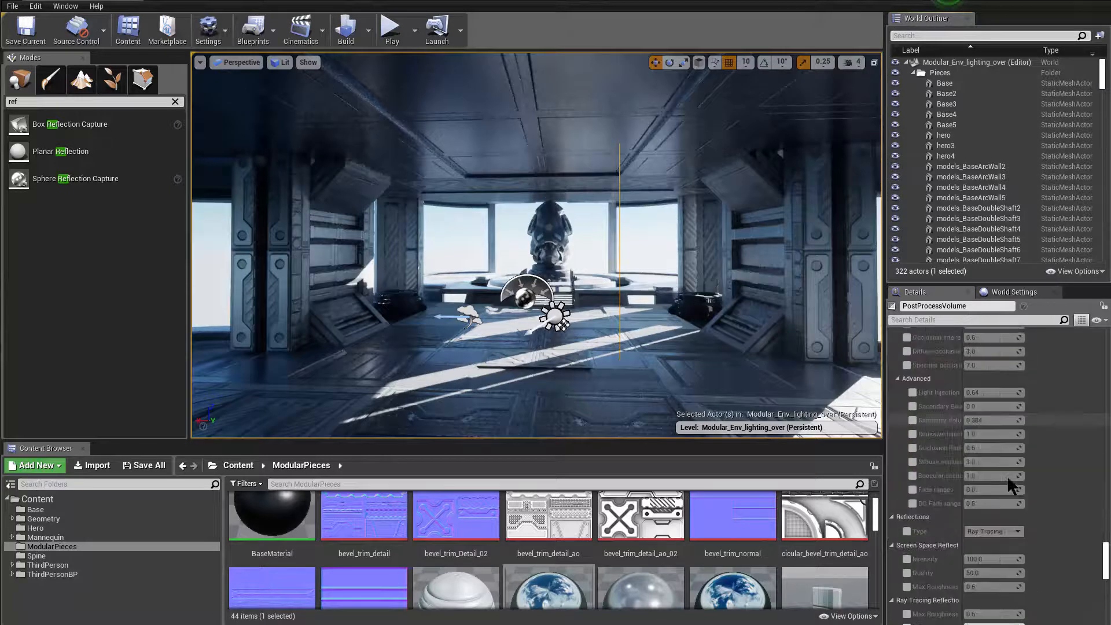
{"action": "scroll", "scroll_direction": "down", "scroll_amount": 3}
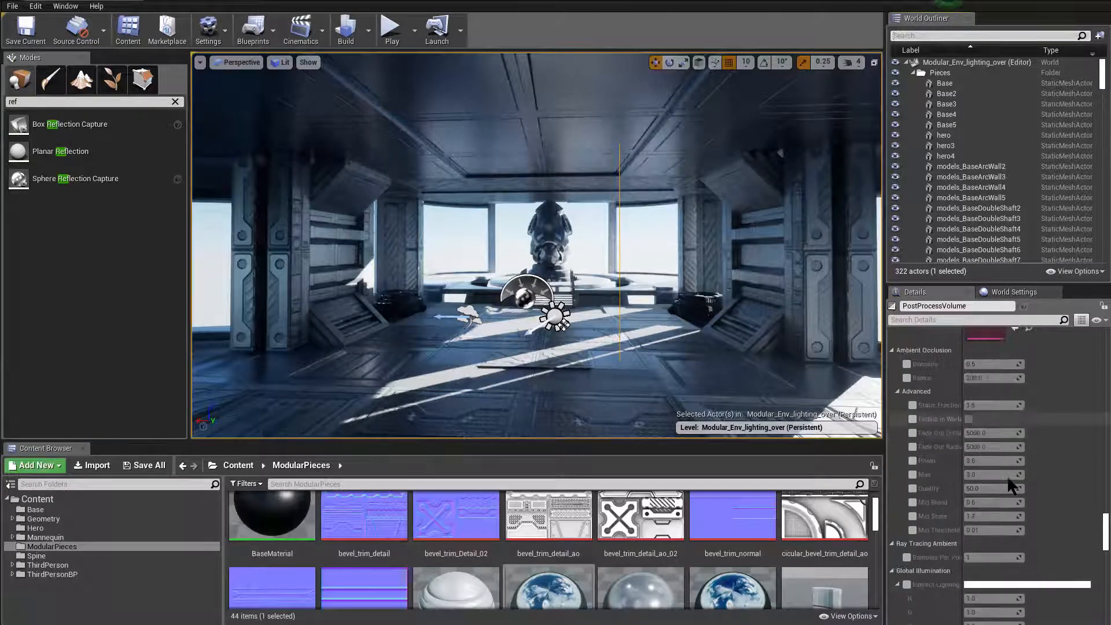
{"action": "scroll", "scroll_direction": "down", "scroll_amount": 3}
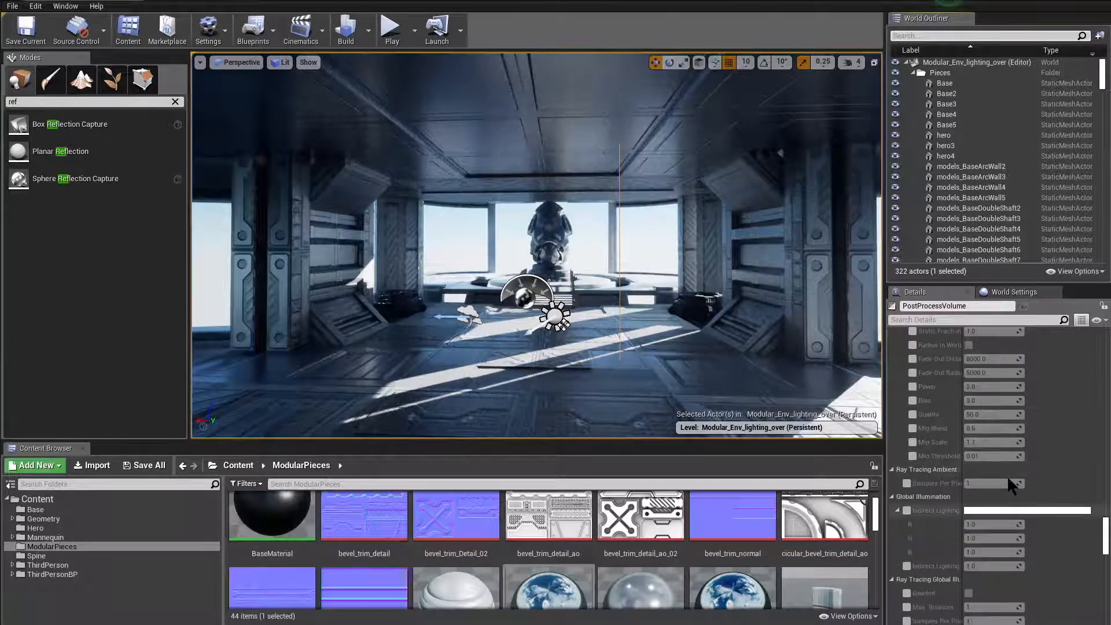
{"action": "left_click", "coordinate": [906, 510]}
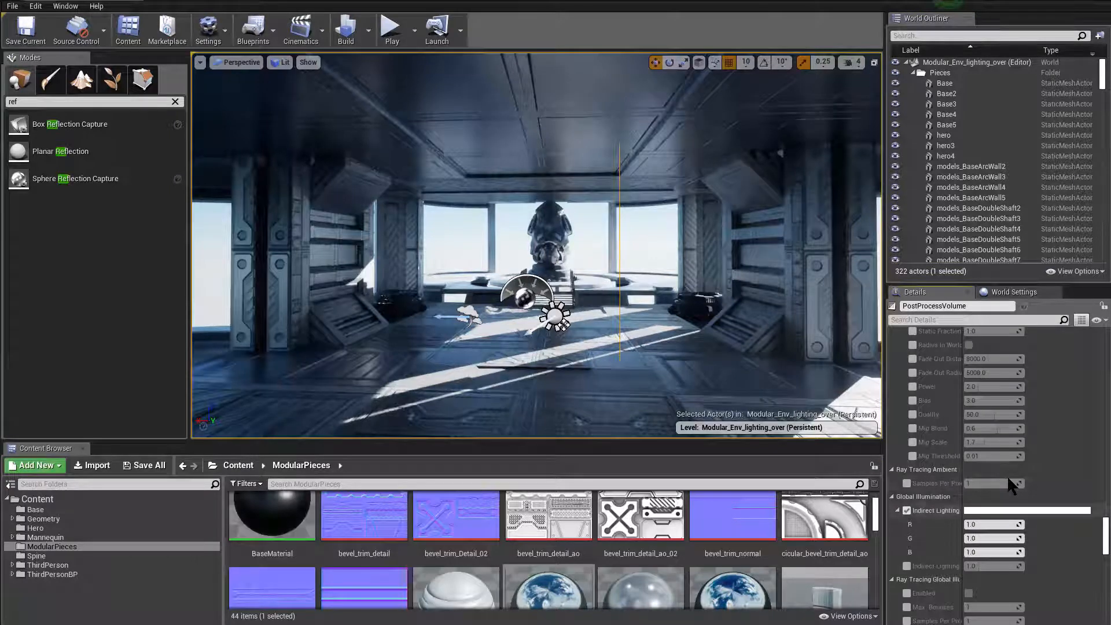
{"action": "scroll", "scroll_direction": "down", "scroll_amount": 3}
{"action": "type", "text": "ref"}
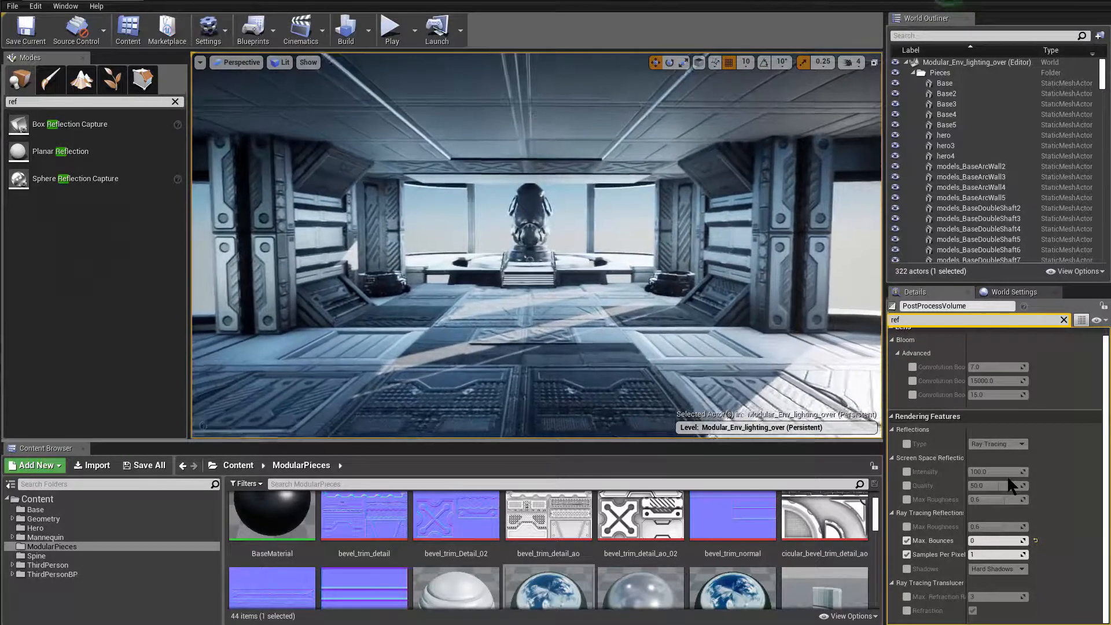
Step: Override ray-traced reflection Max Bounces and Samples Per Pixel on the volume
{"action": "left_click", "coordinate": [992, 541]}
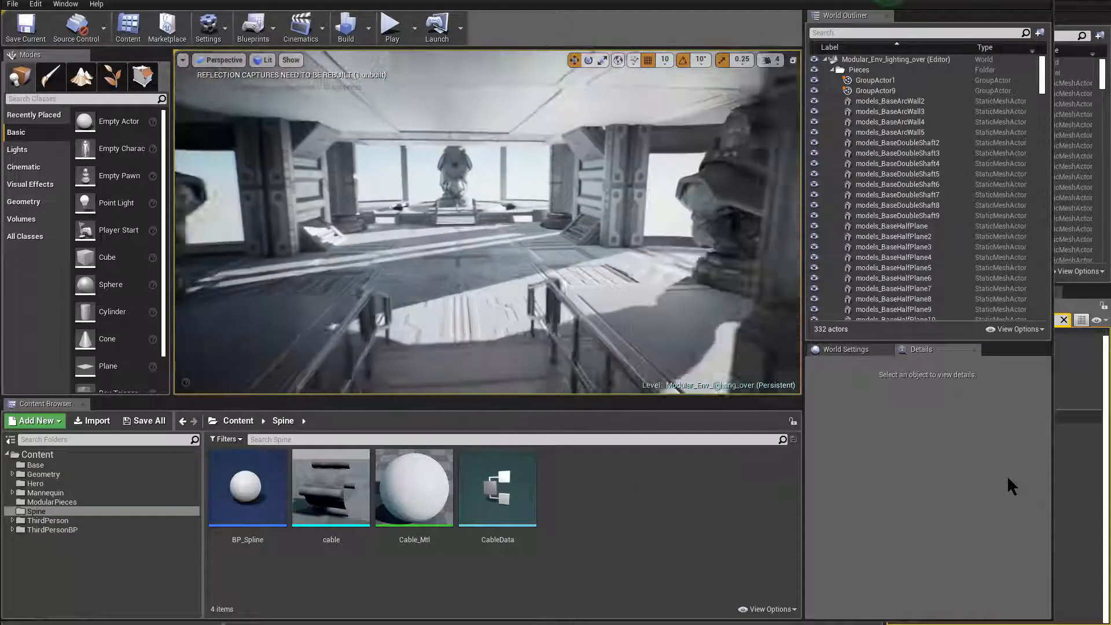
Step: Confirm via Help > About Unreal Editor that this instance is version 4.21.2
{"action": "left_click", "coordinate": [97, 4]}
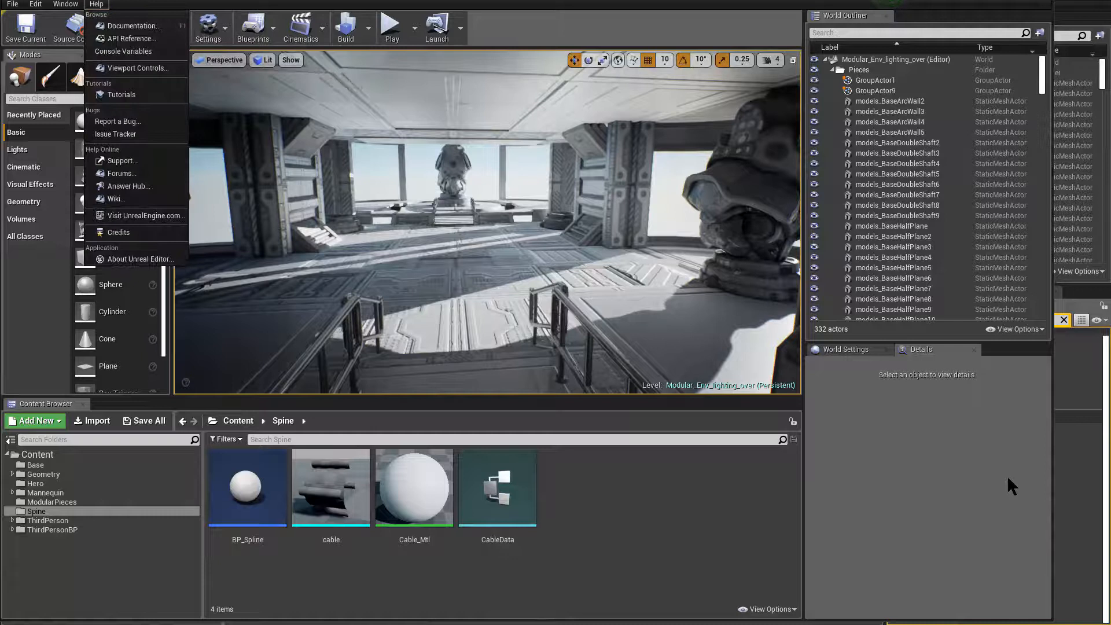
{"action": "left_click", "coordinate": [140, 258]}
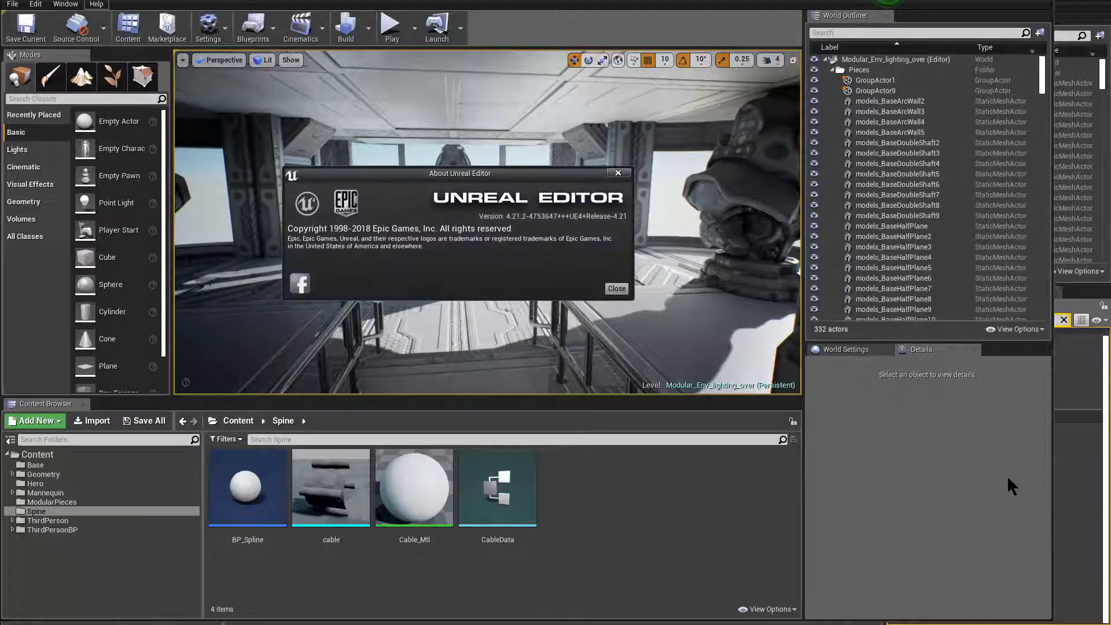
{"action": "left_click", "coordinate": [614, 288]}
{"action": "type", "text": "ref"}
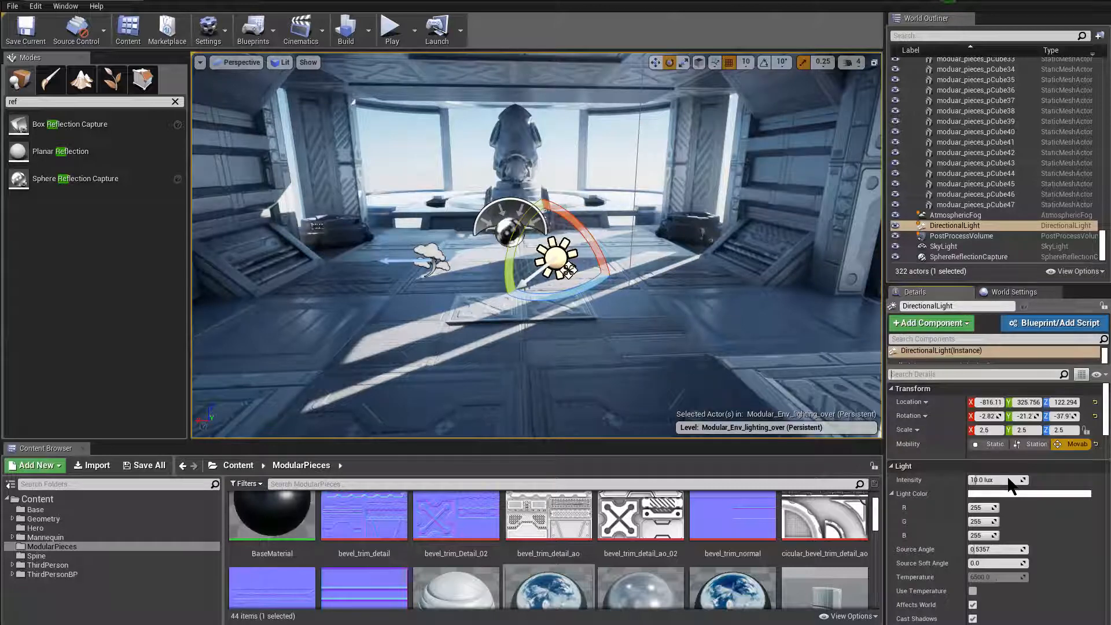
Step: Inspect models_QuaterShaft_22, _26 and _27 in turn from the World Outliner
{"action": "scroll", "scroll_direction": "down", "scroll_amount": 3}
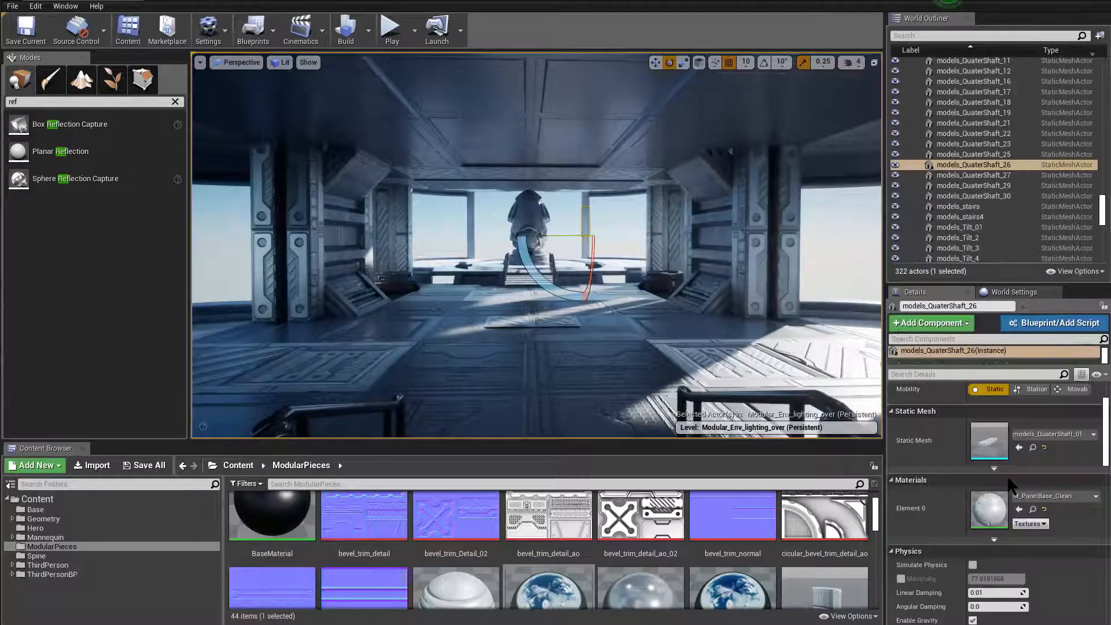
{"action": "left_click", "coordinate": [972, 133]}
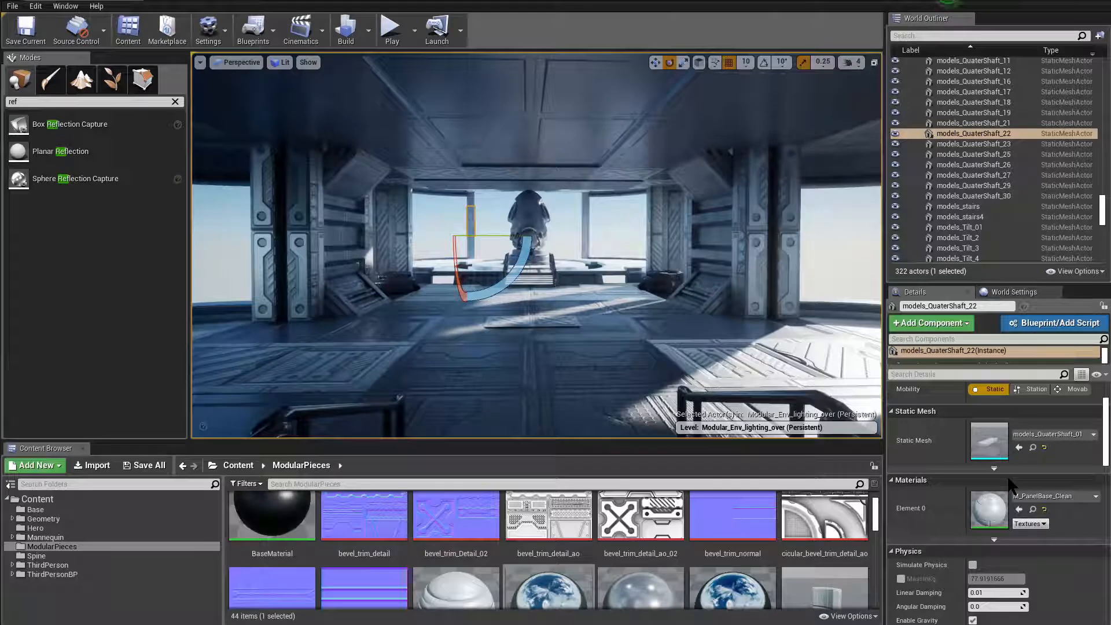
{"action": "left_click", "coordinate": [973, 165]}
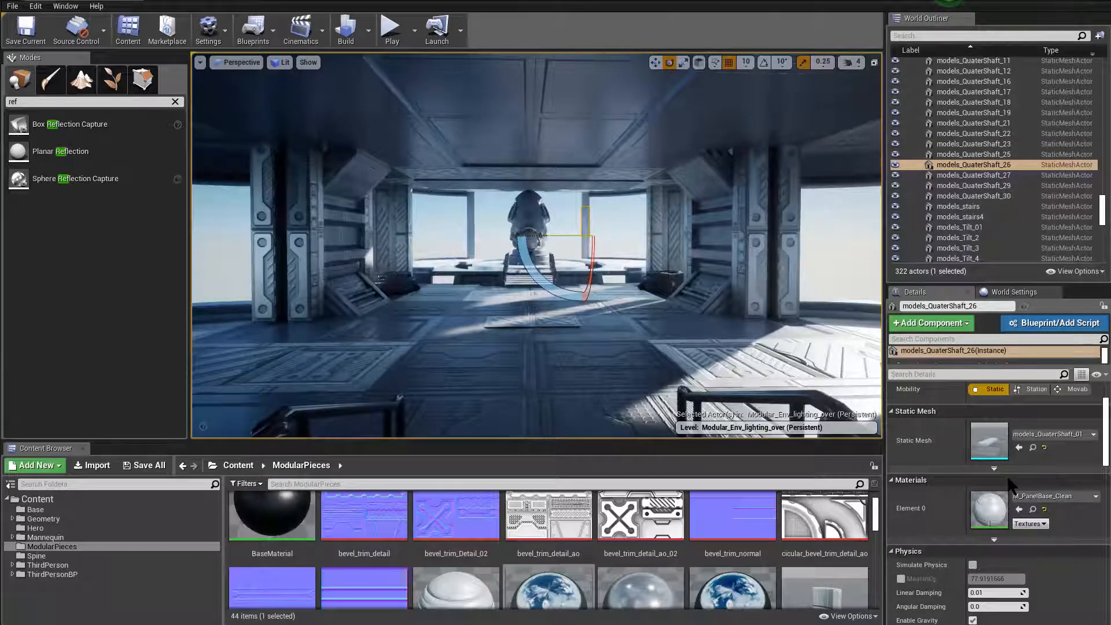
{"action": "left_click", "coordinate": [973, 175]}
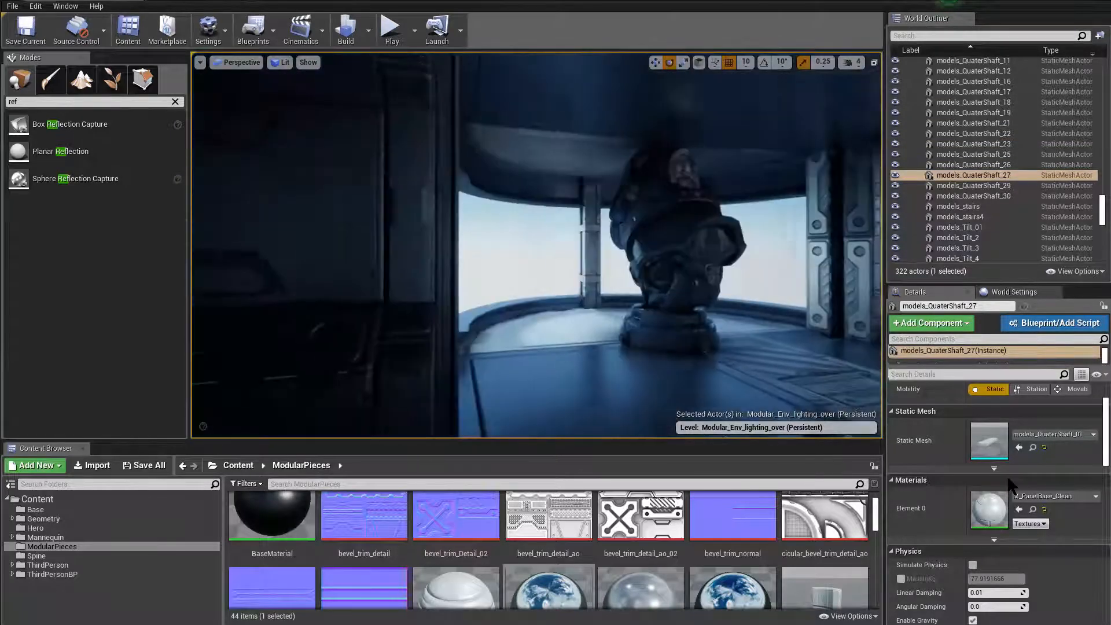